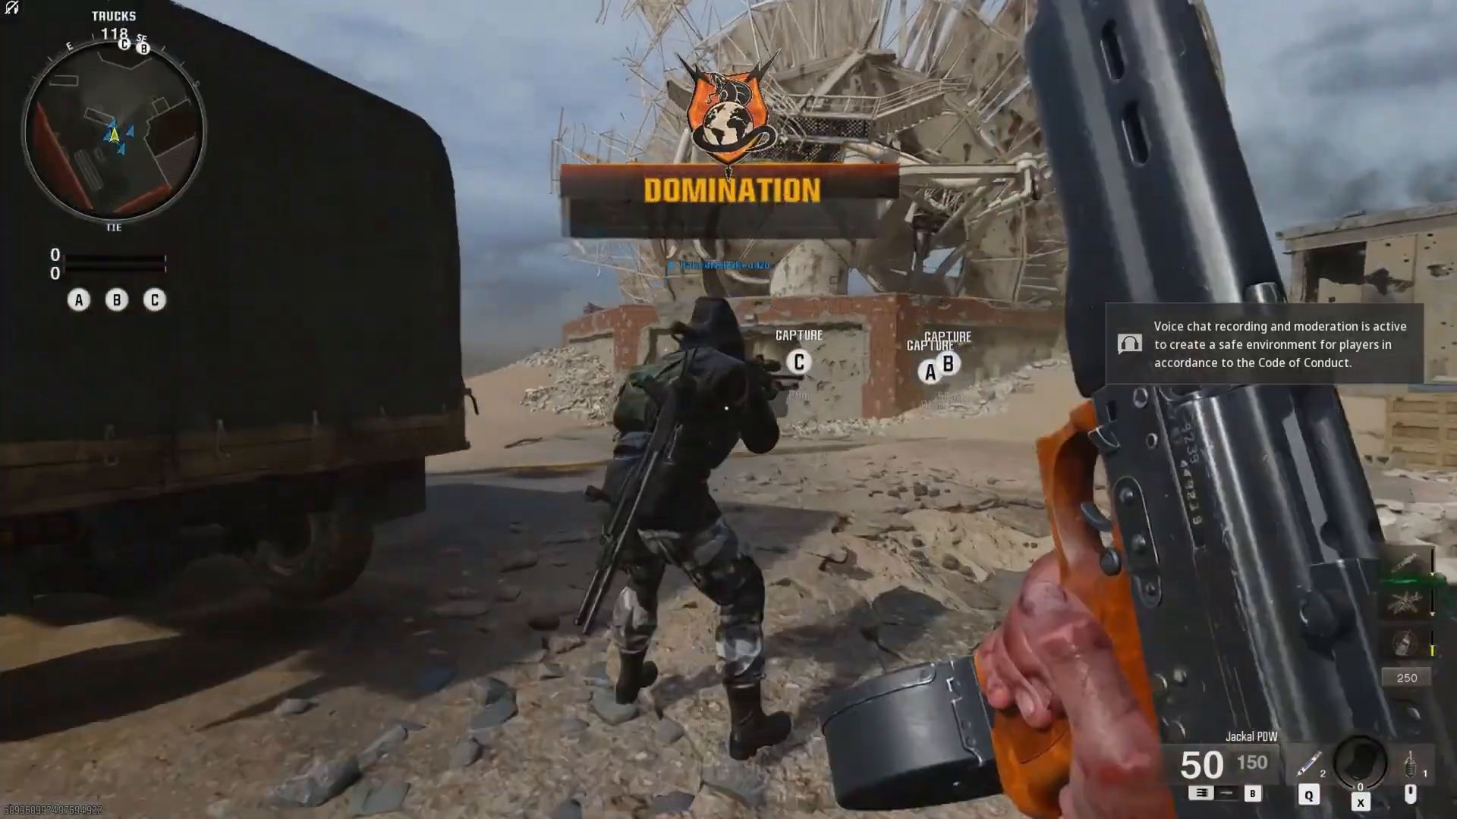
{"action": "mouse_move", "coordinate": [728, 410]}
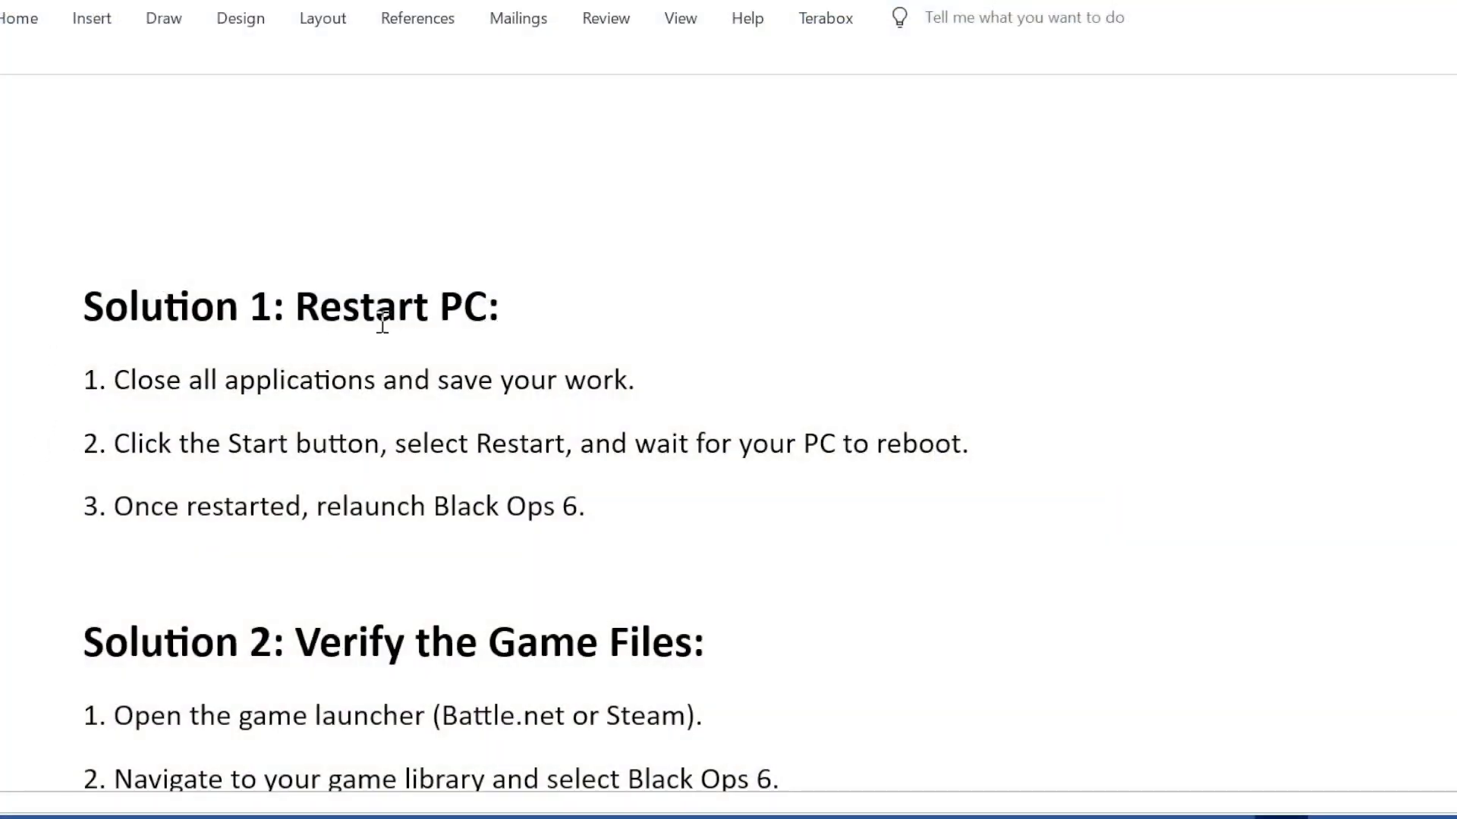
{"action": "mouse_move", "coordinate": [377, 391]}
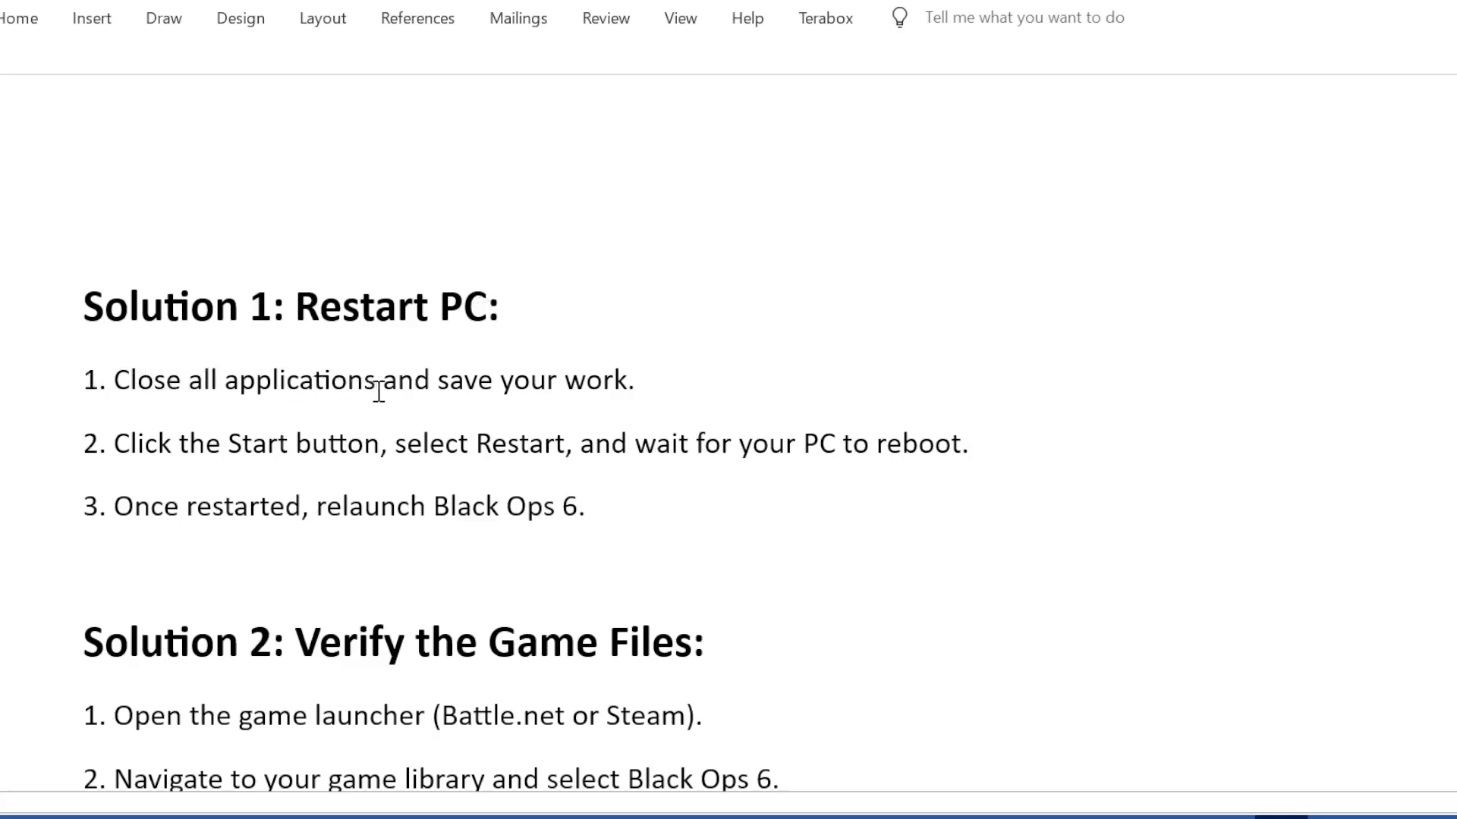
{"action": "mouse_move", "coordinate": [171, 431]}
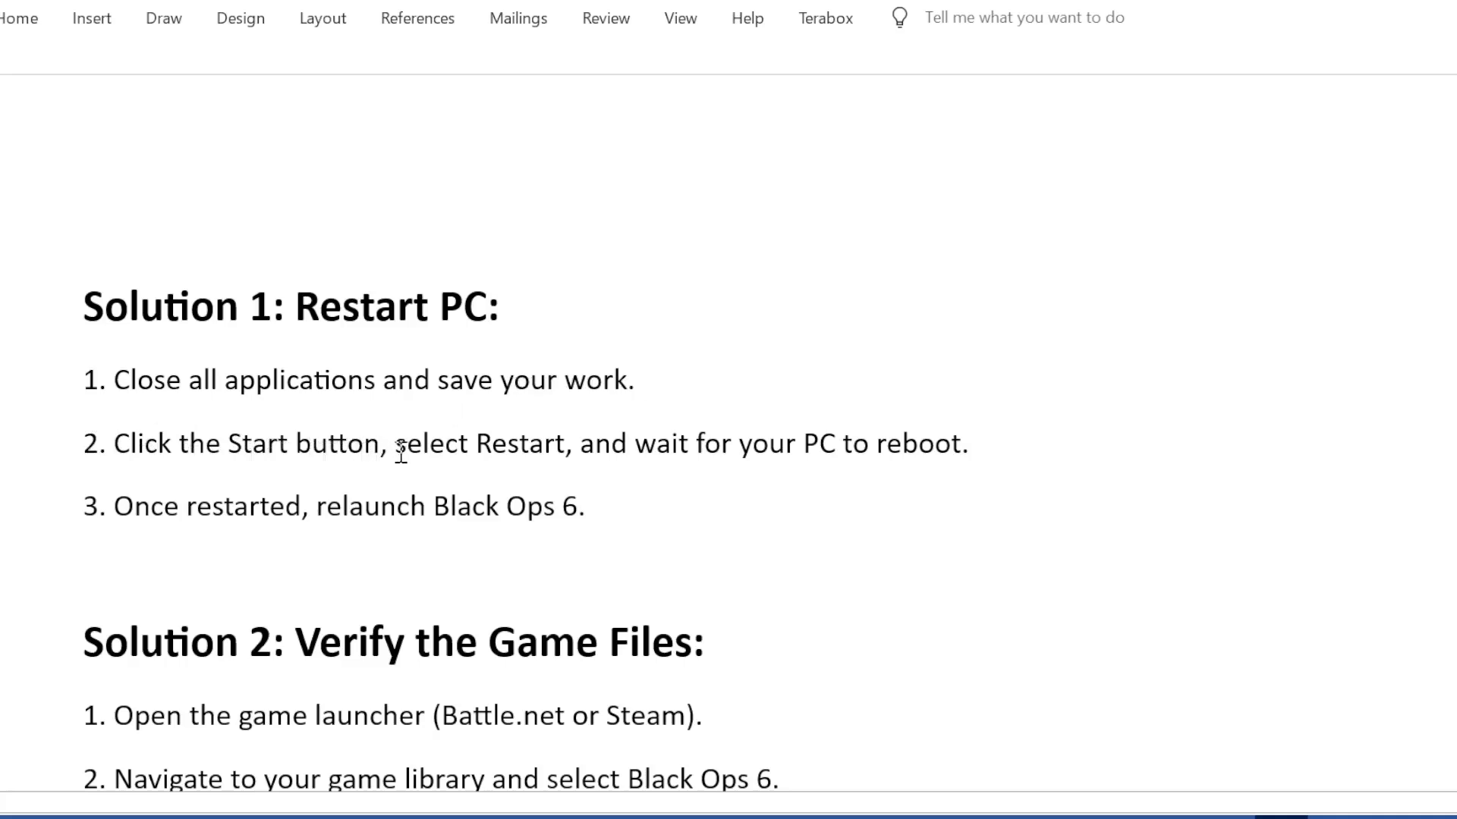
{"action": "mouse_move", "coordinate": [881, 443]}
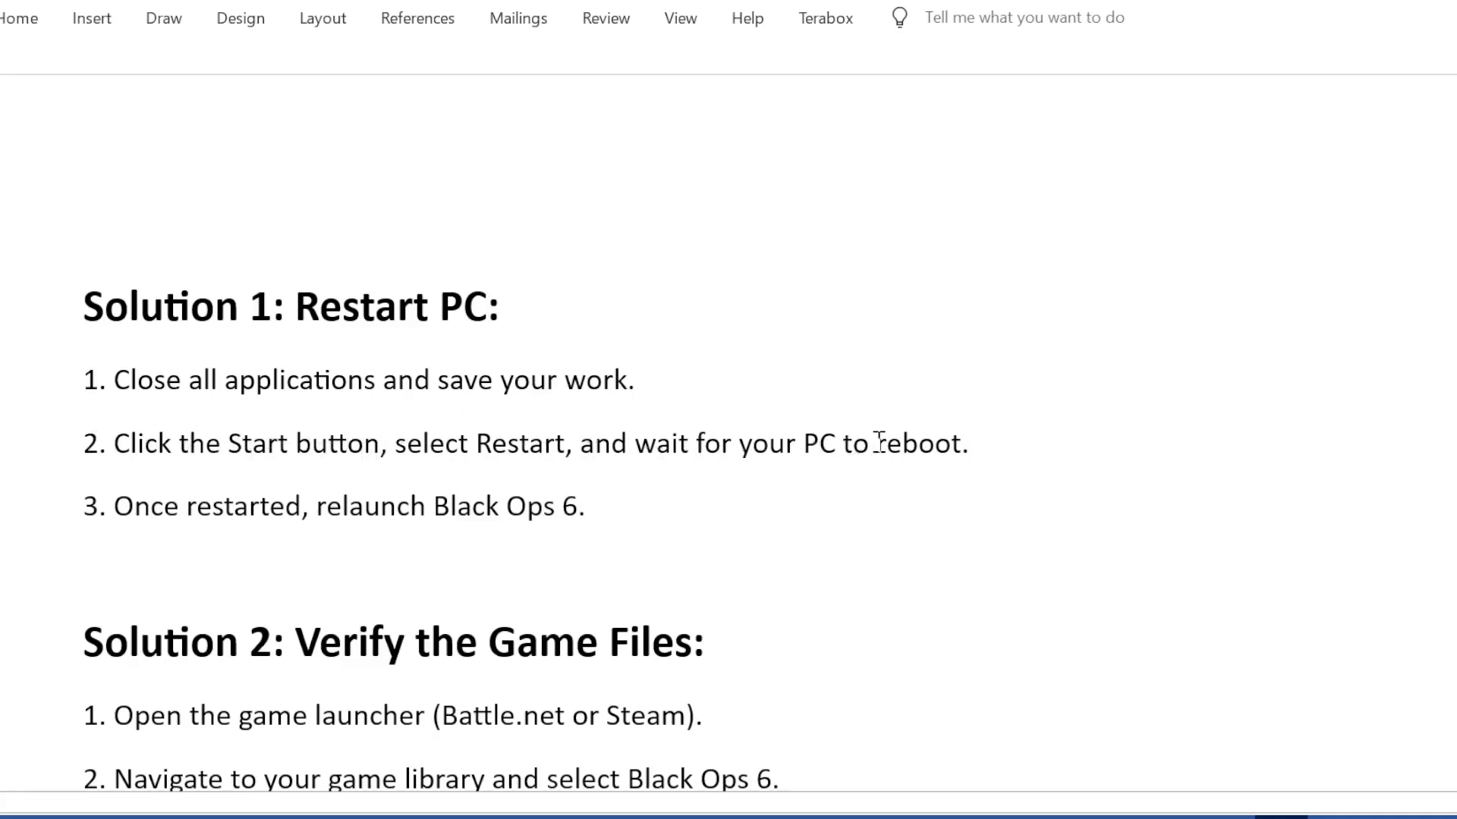
{"action": "mouse_move", "coordinate": [91, 517]}
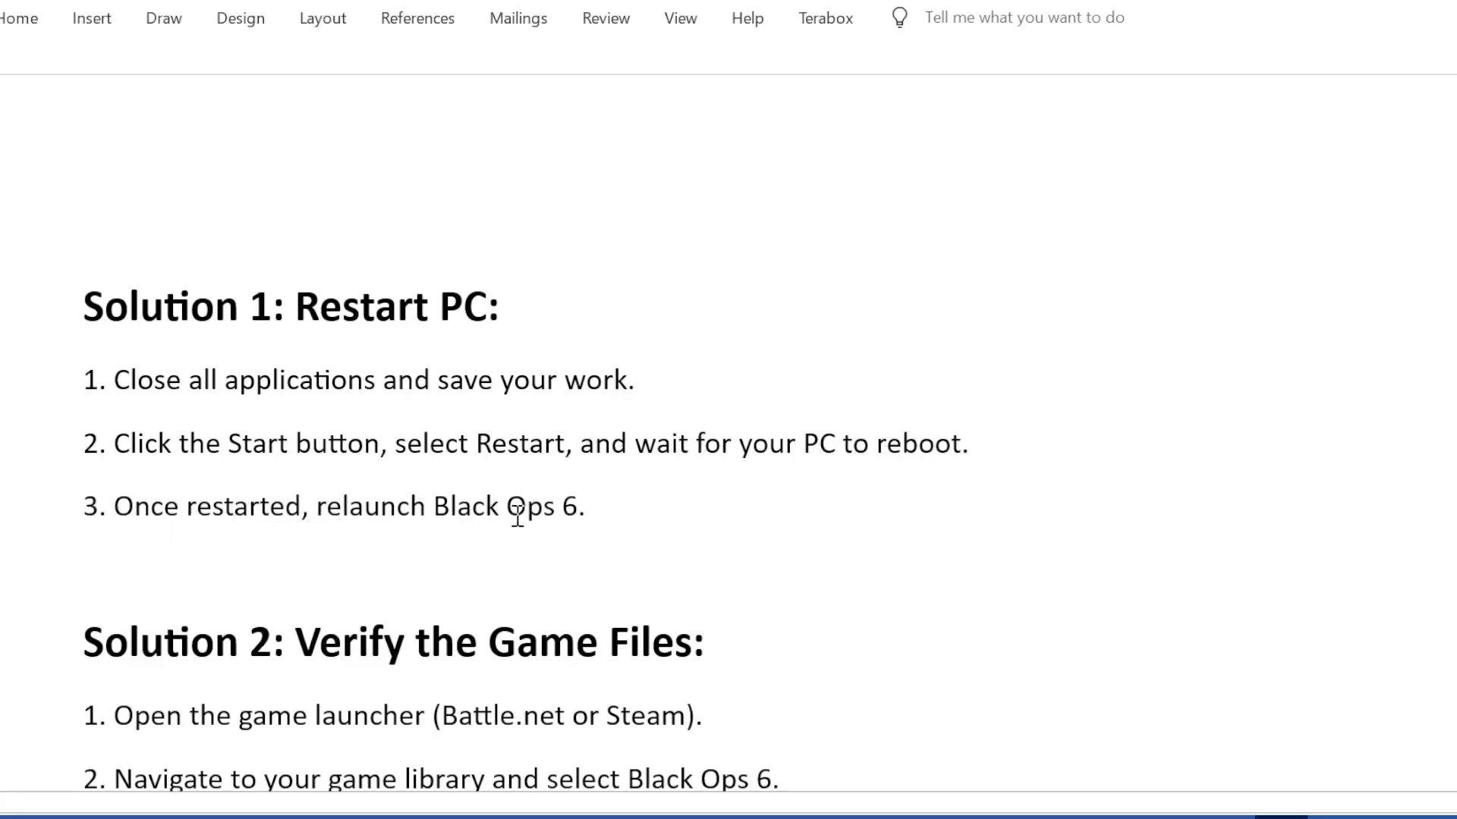
{"action": "scroll", "scroll_direction": "down", "scroll_amount": 3}
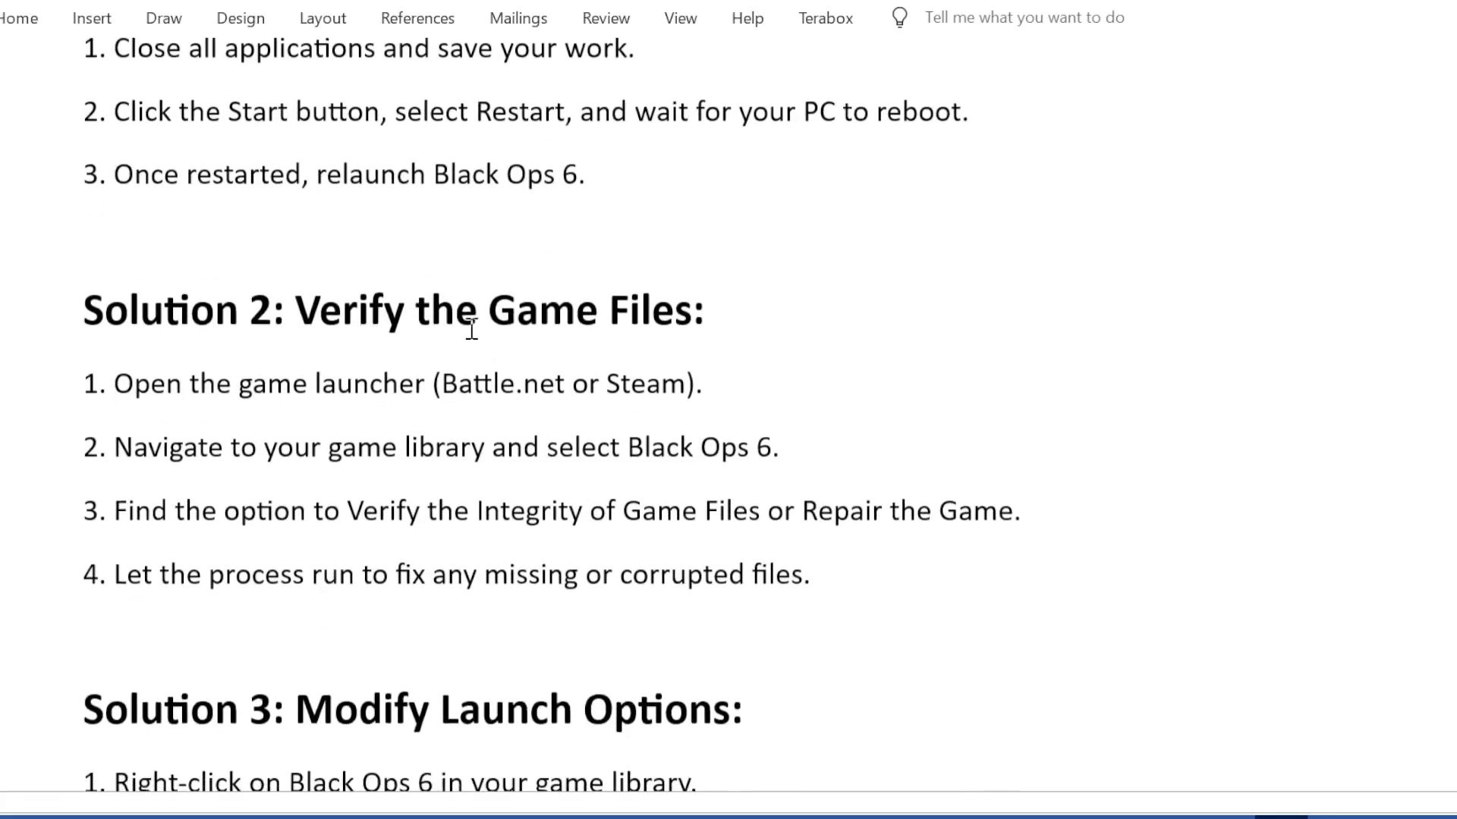
{"action": "mouse_move", "coordinate": [704, 320]}
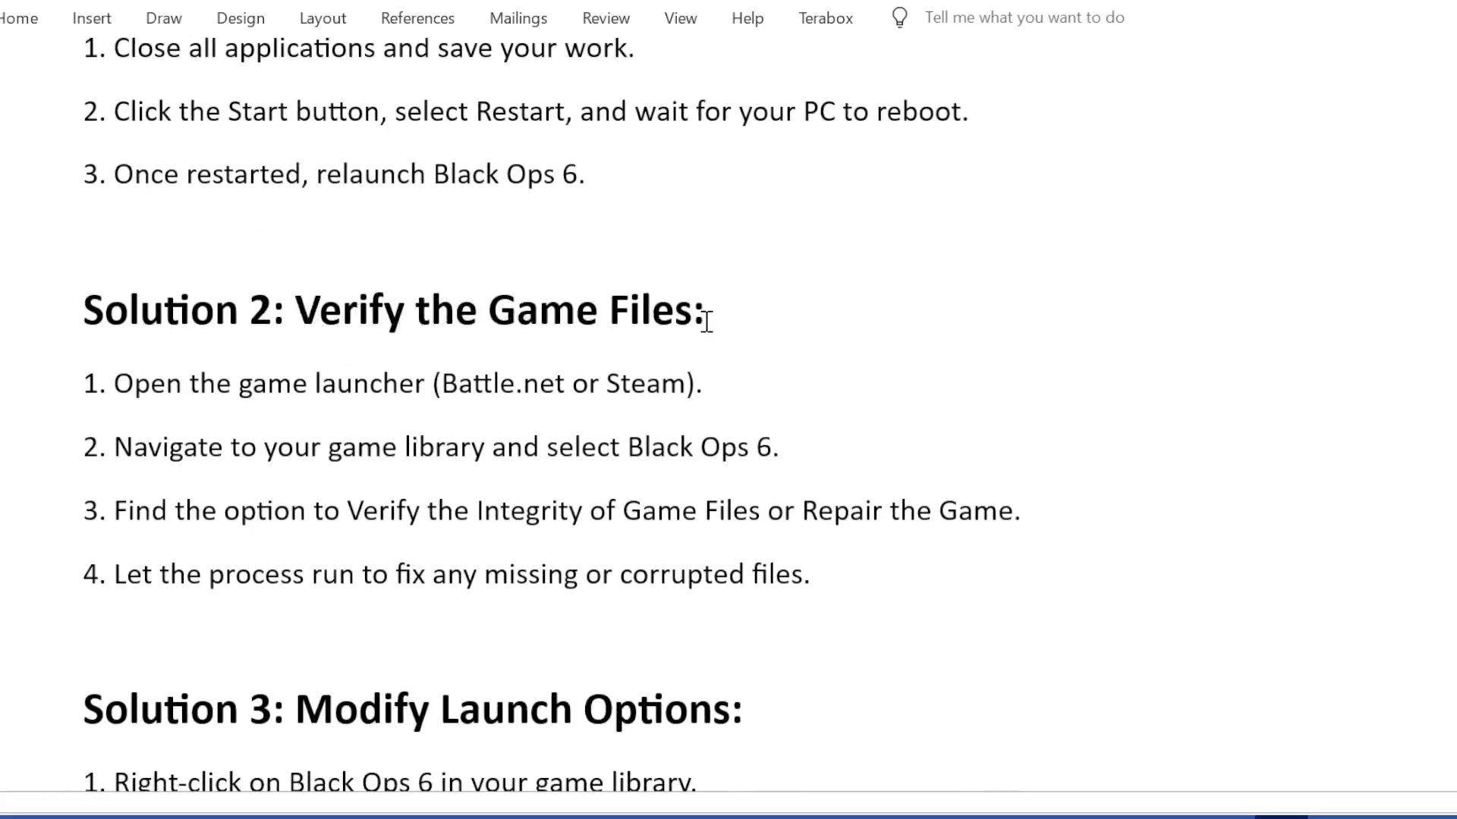
{"action": "mouse_move", "coordinate": [182, 386]}
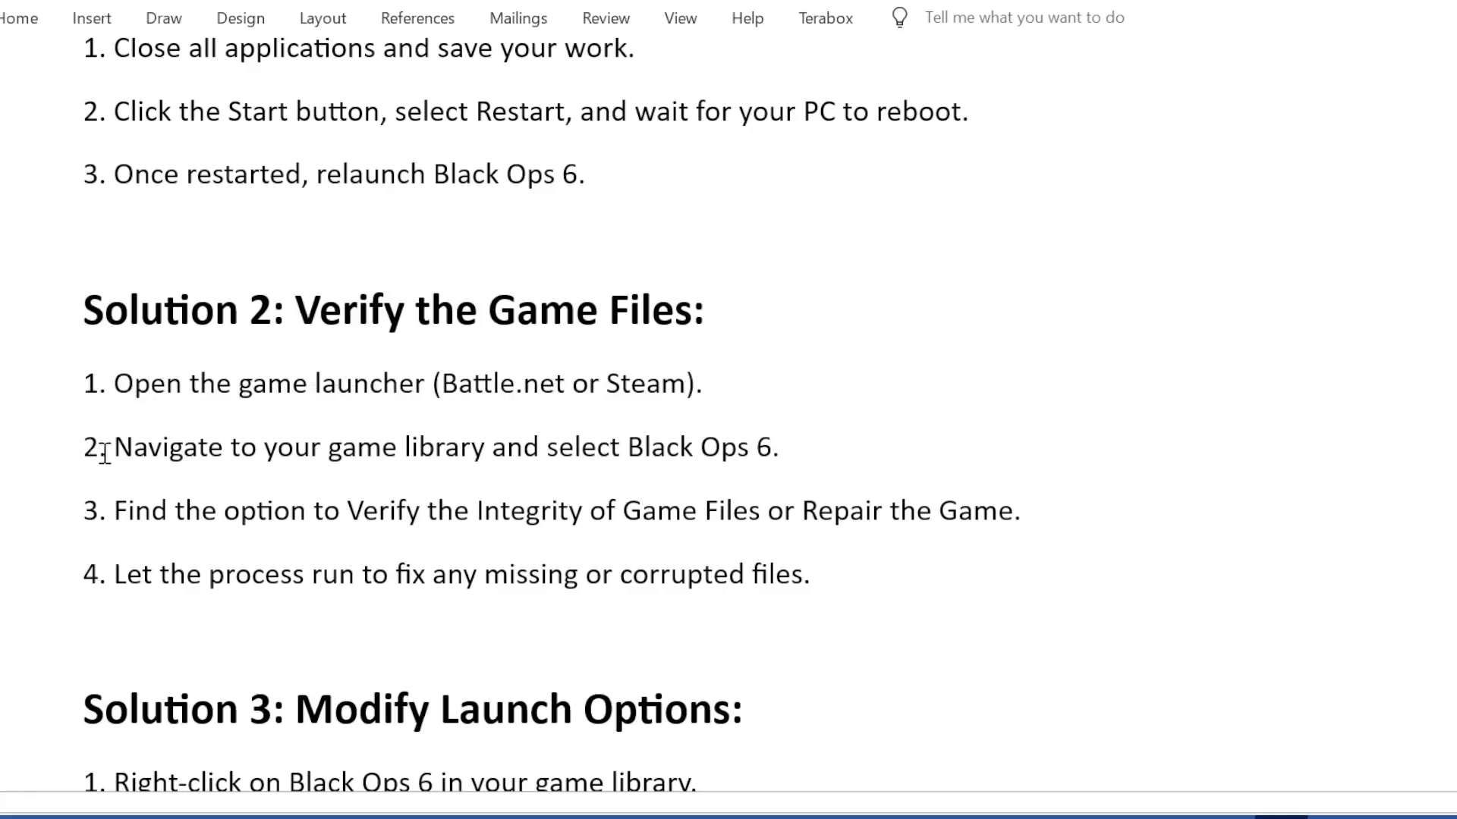
{"action": "mouse_move", "coordinate": [496, 452]}
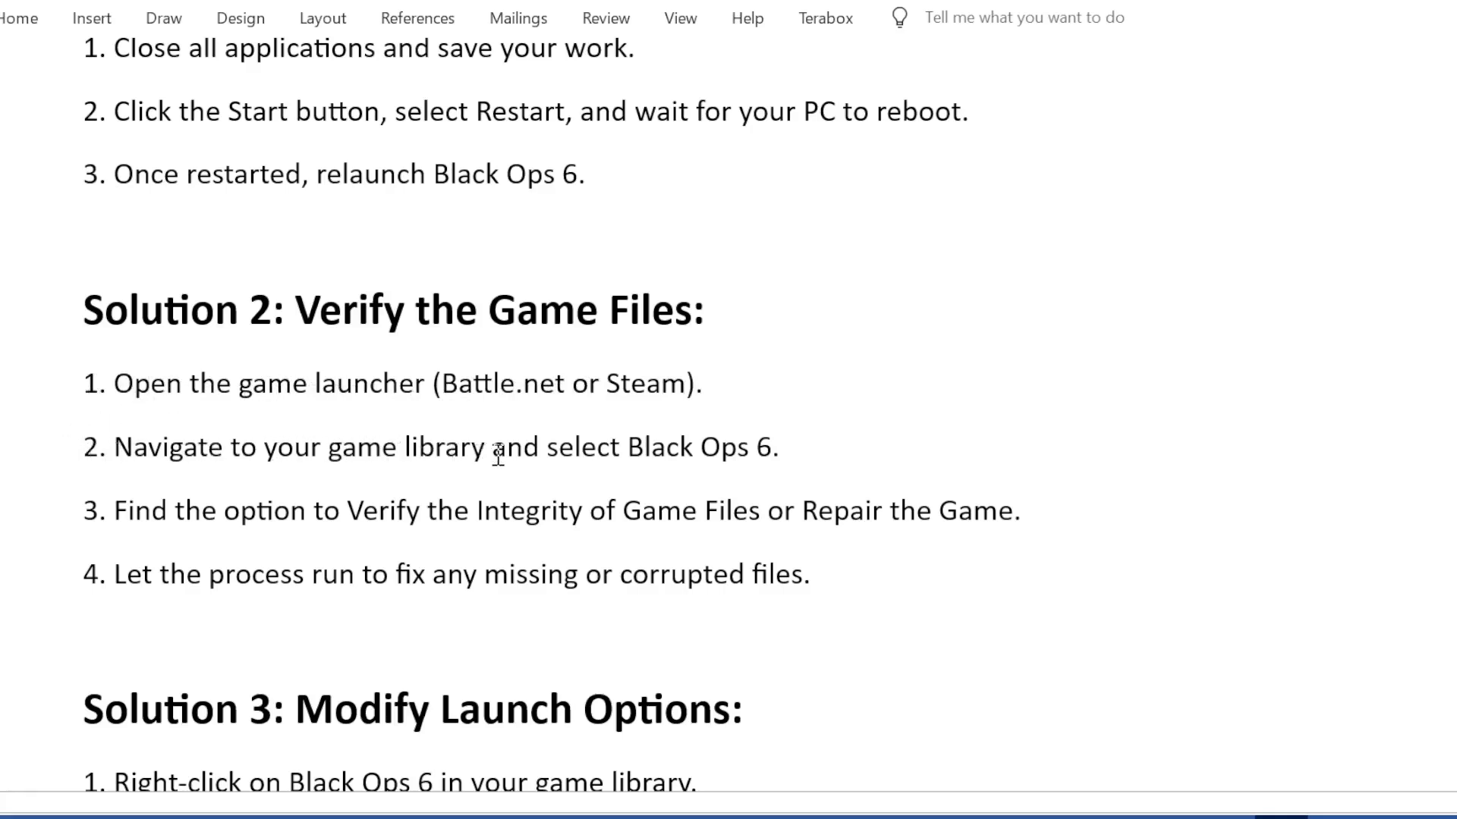
{"action": "mouse_move", "coordinate": [303, 473]}
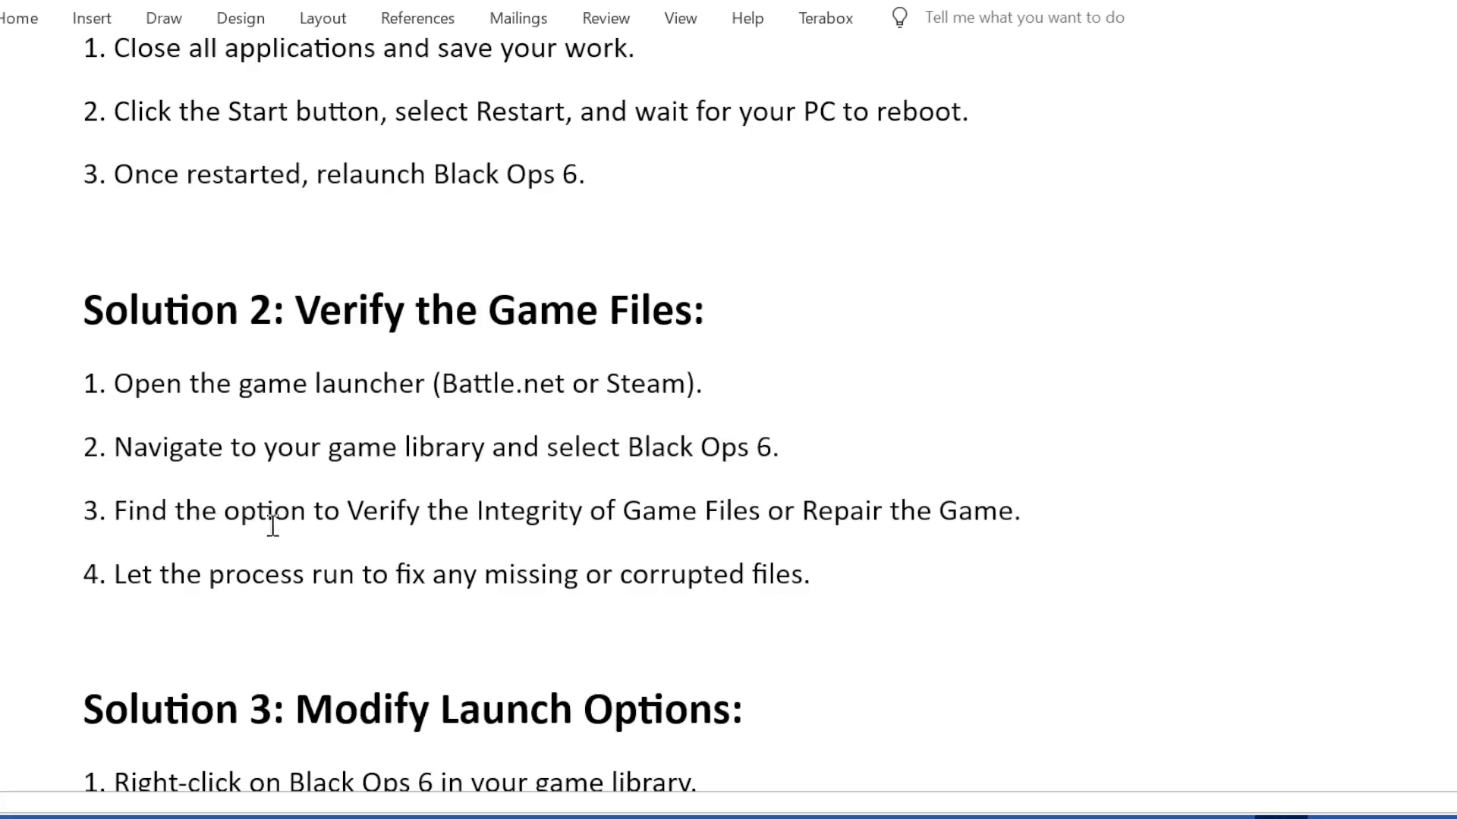
{"action": "mouse_move", "coordinate": [783, 528]}
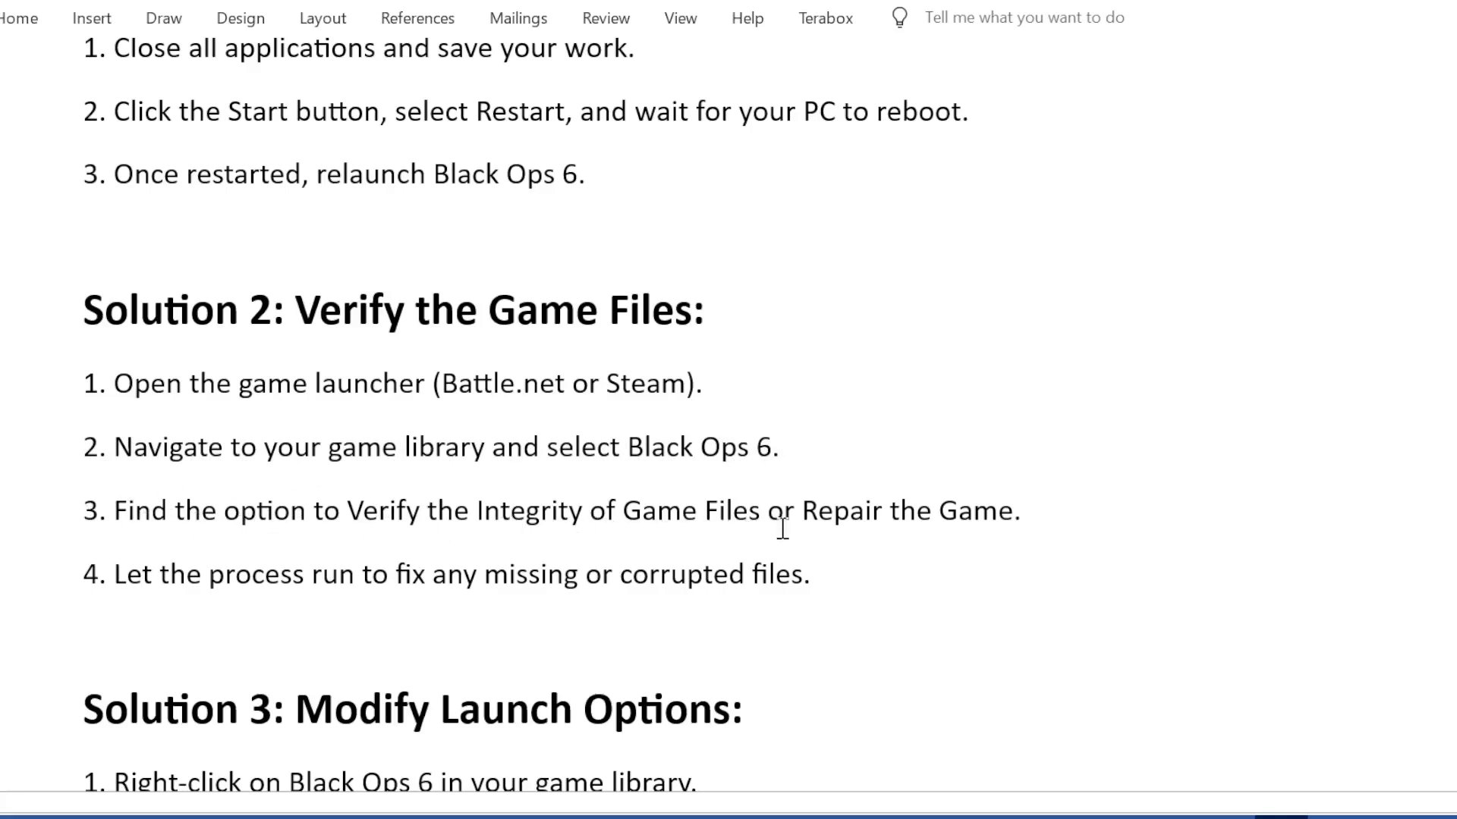
{"action": "mouse_move", "coordinate": [647, 510]}
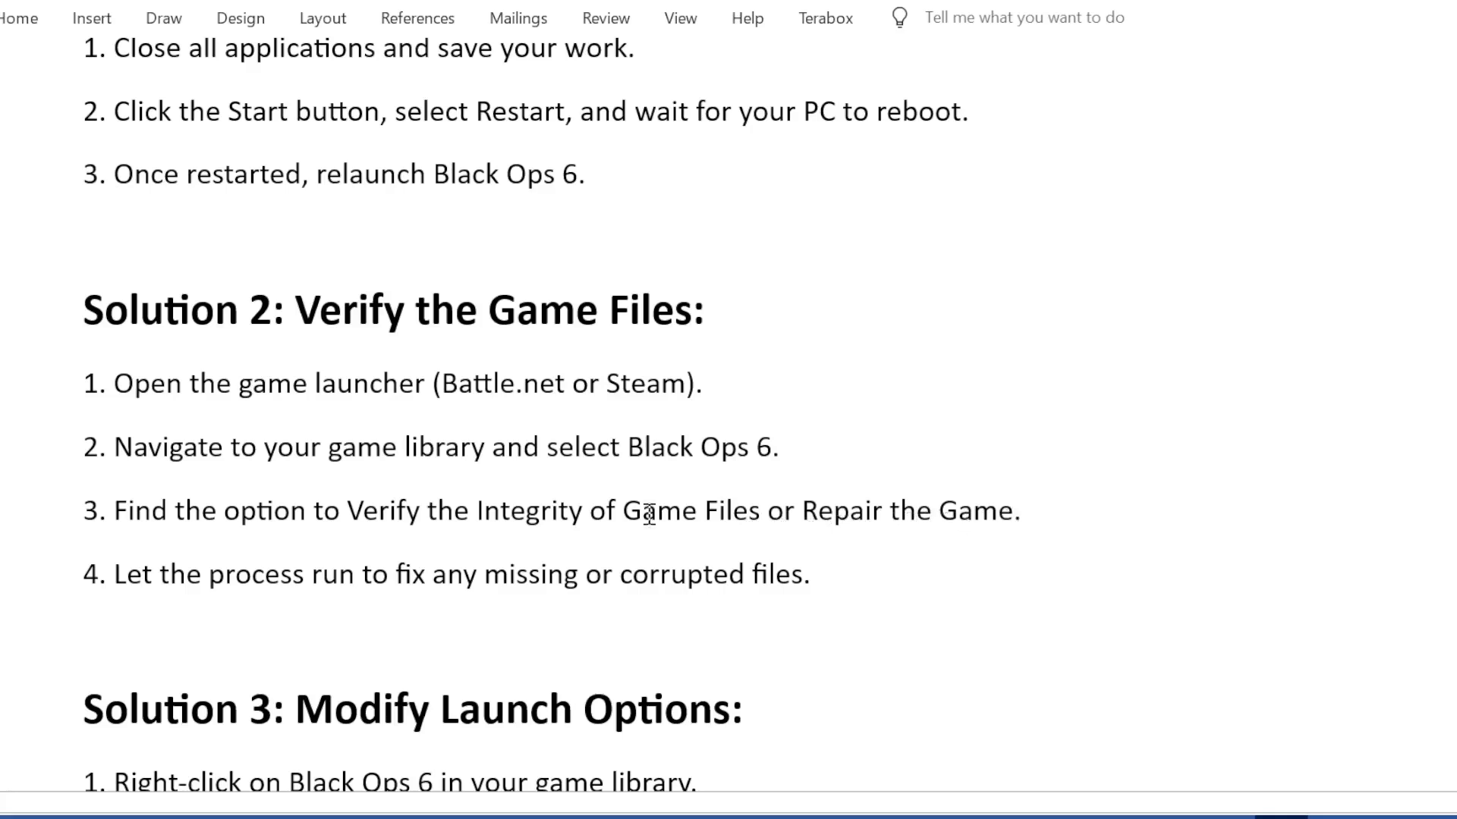
{"action": "mouse_move", "coordinate": [317, 575]}
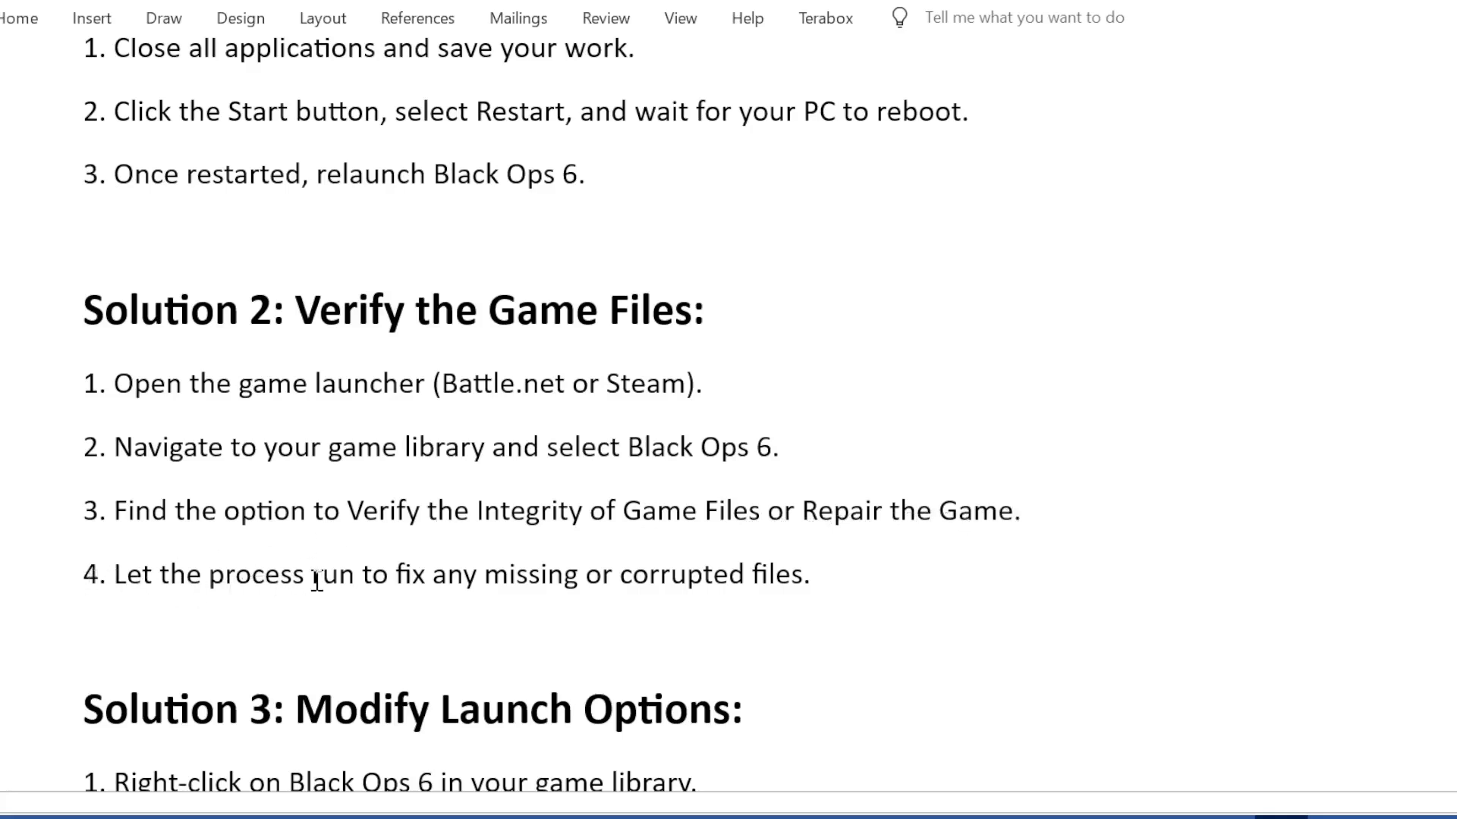
{"action": "mouse_move", "coordinate": [814, 596]}
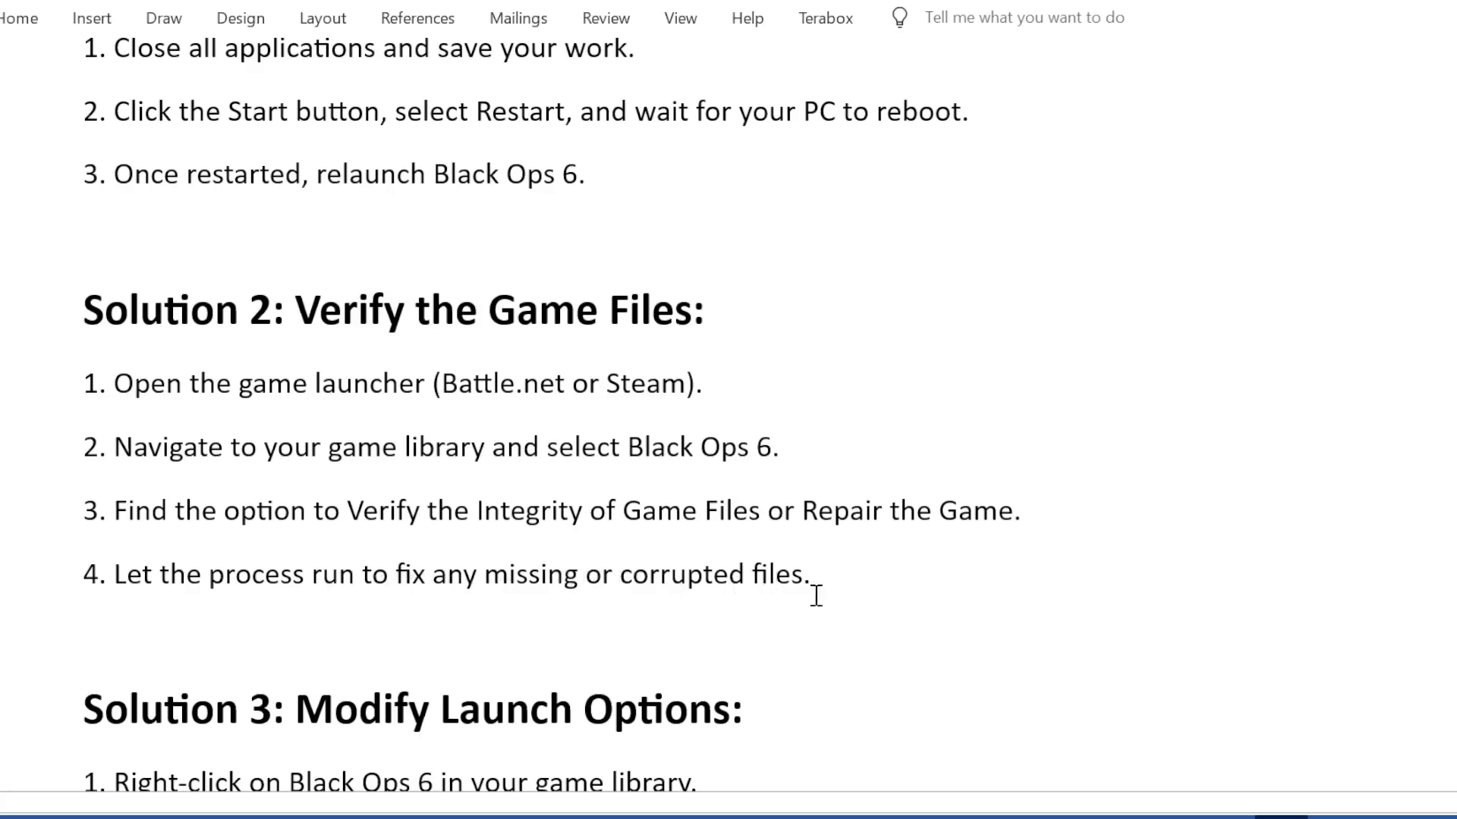
{"action": "scroll", "scroll_direction": "down", "scroll_amount": 3}
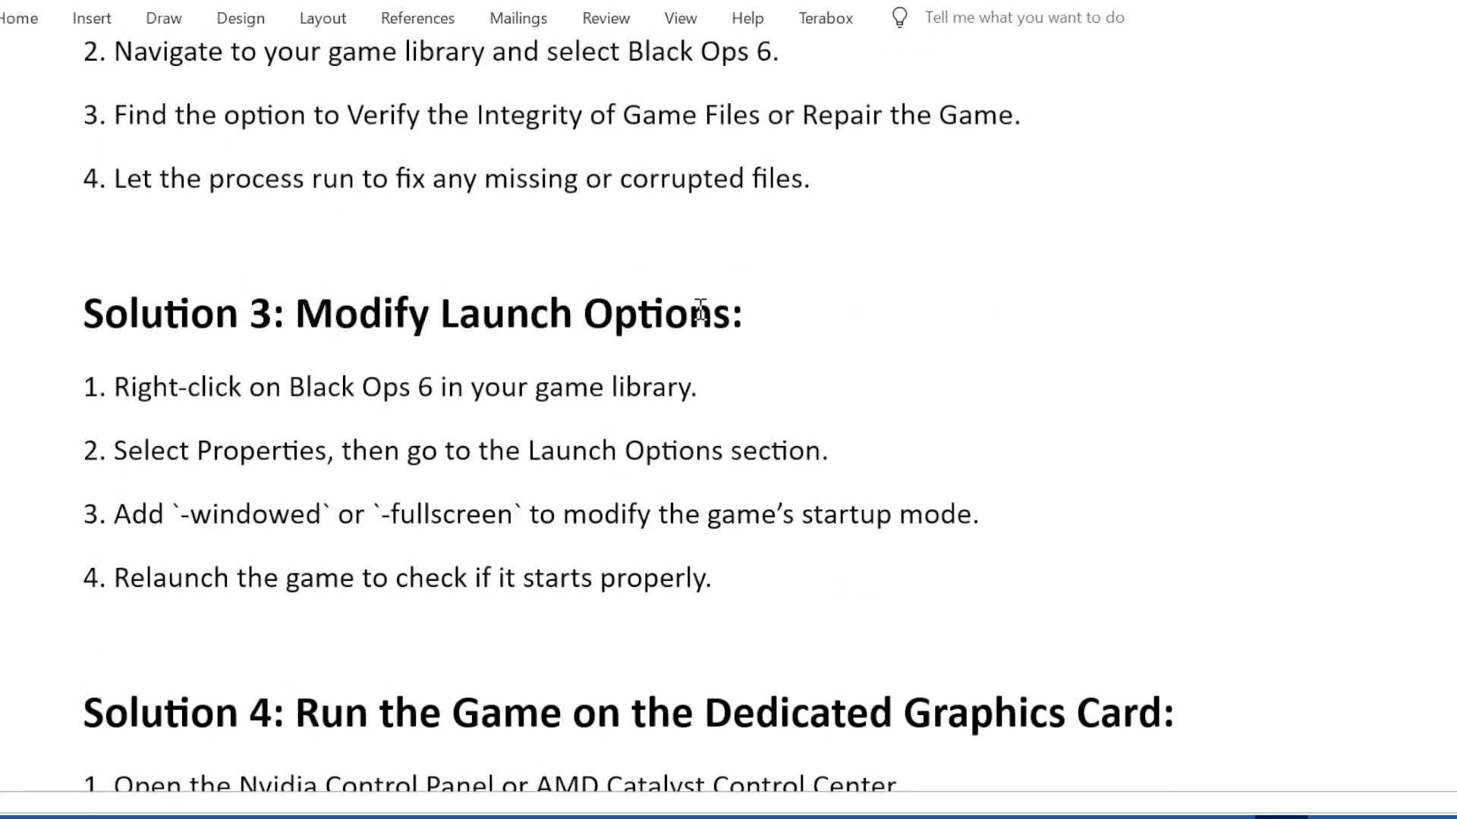
{"action": "mouse_move", "coordinate": [271, 406]}
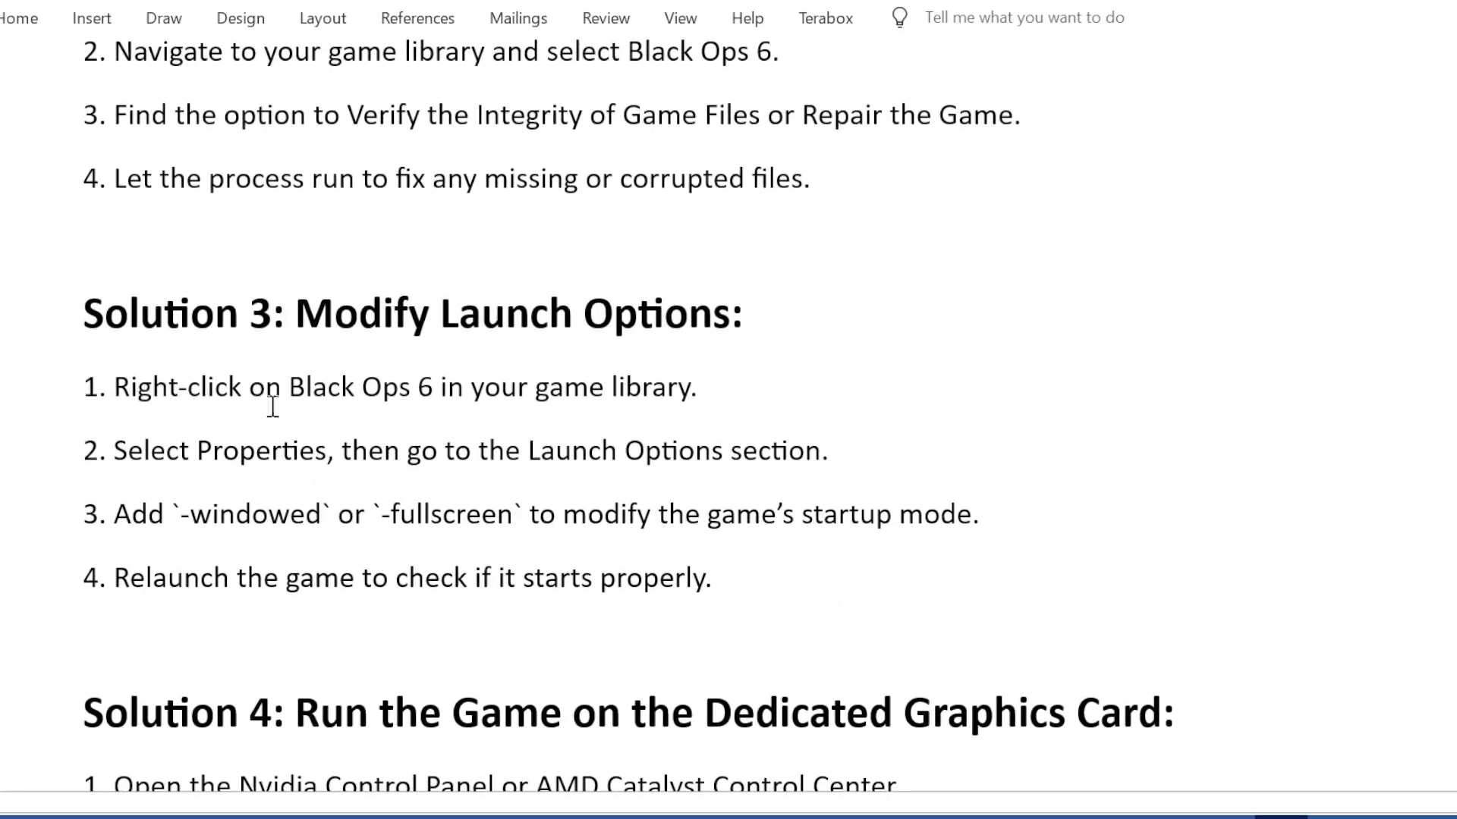
{"action": "mouse_move", "coordinate": [696, 390]}
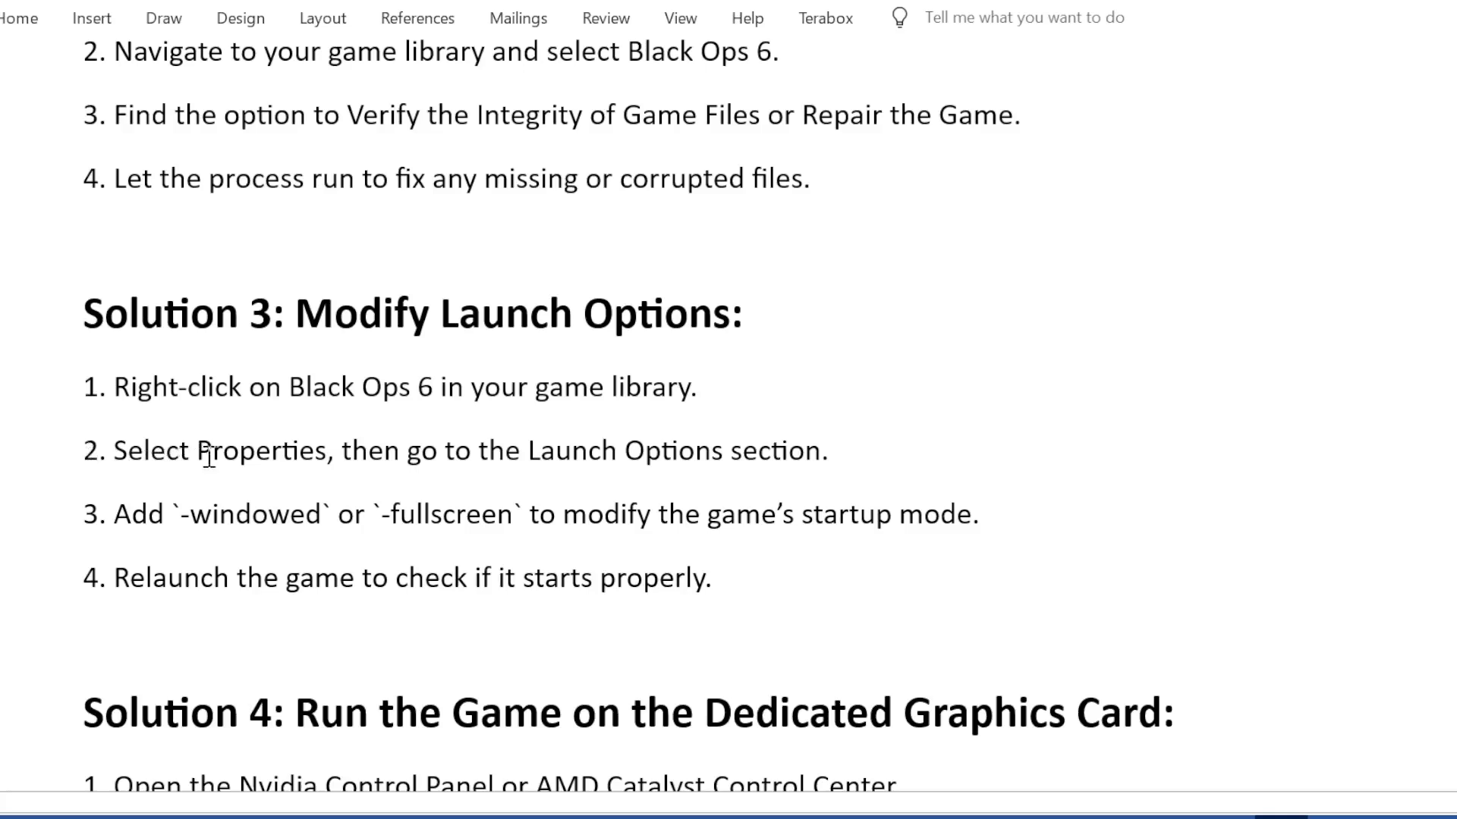
{"action": "mouse_move", "coordinate": [713, 468]}
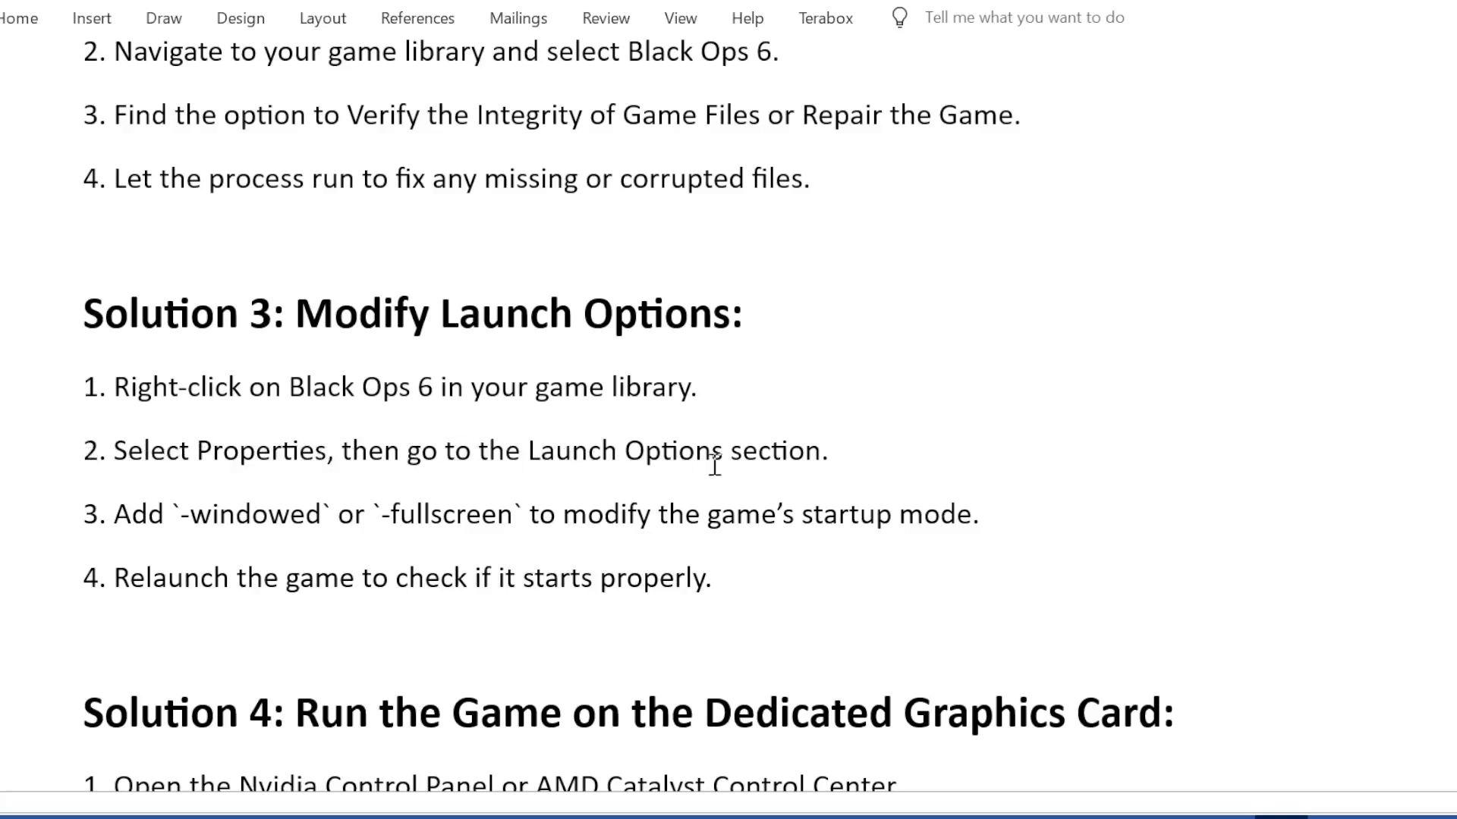
{"action": "mouse_move", "coordinate": [70, 514]}
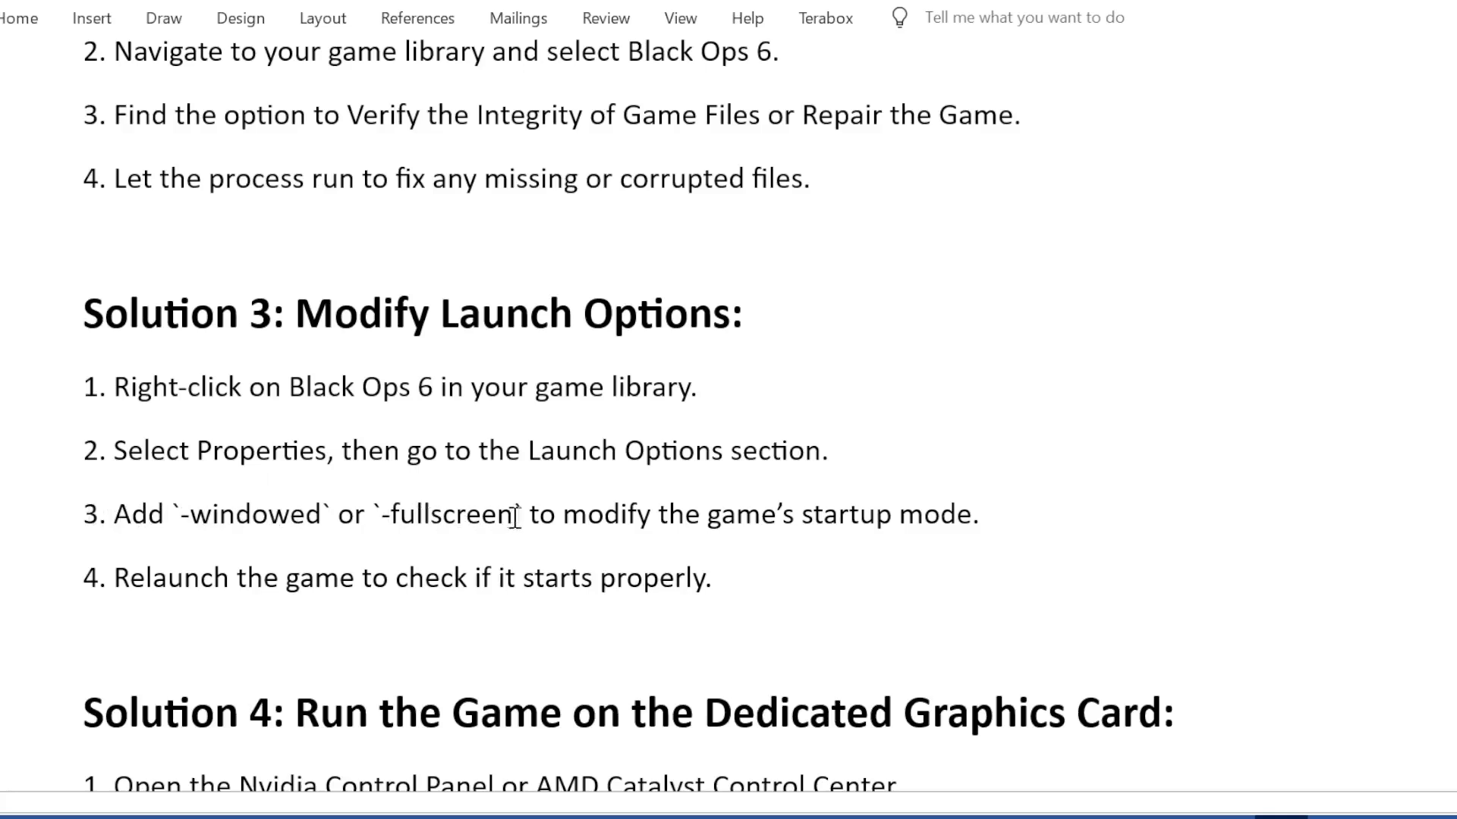
{"action": "mouse_move", "coordinate": [202, 487]}
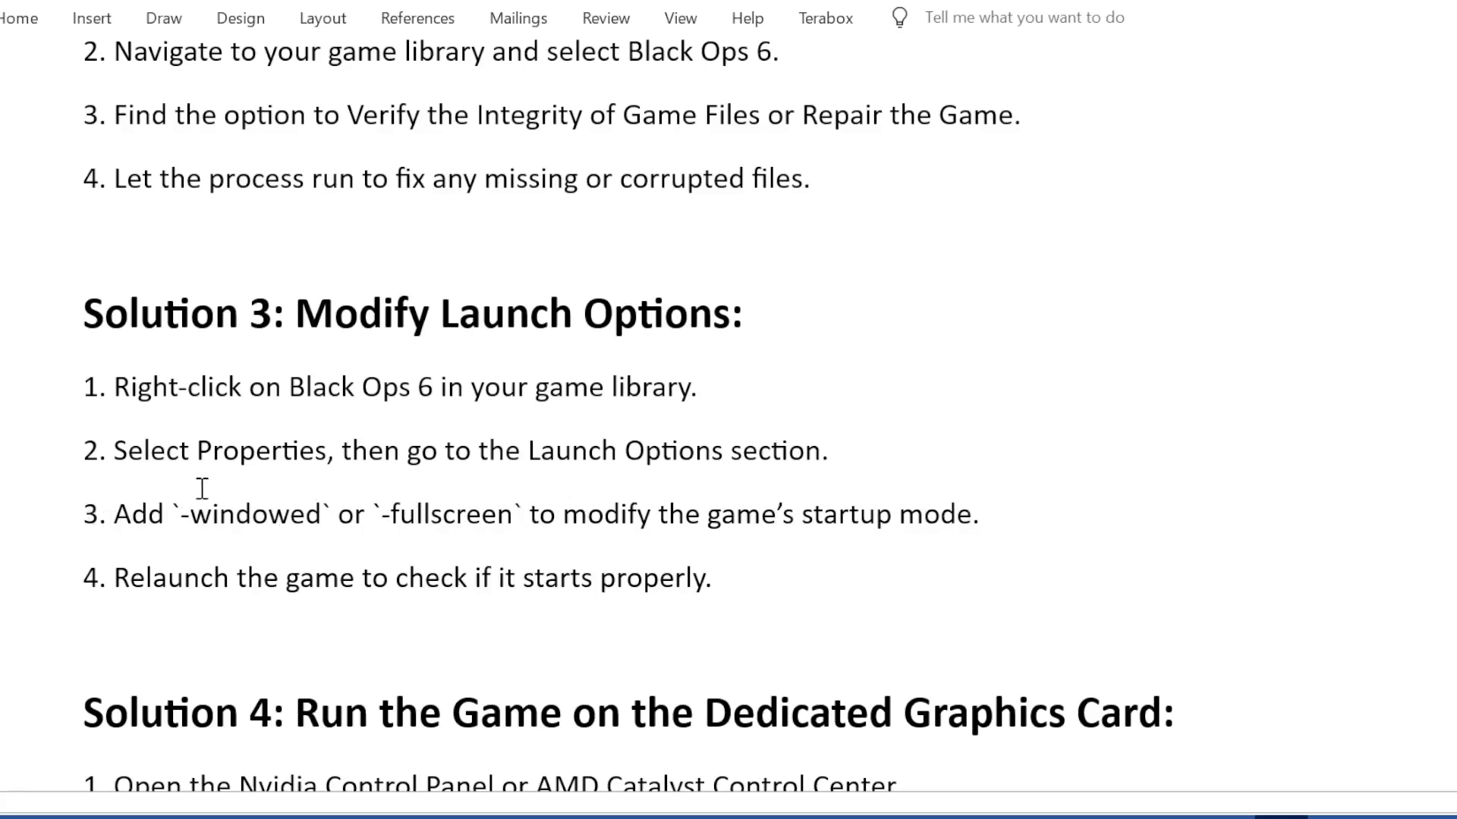
{"action": "mouse_move", "coordinate": [419, 597]}
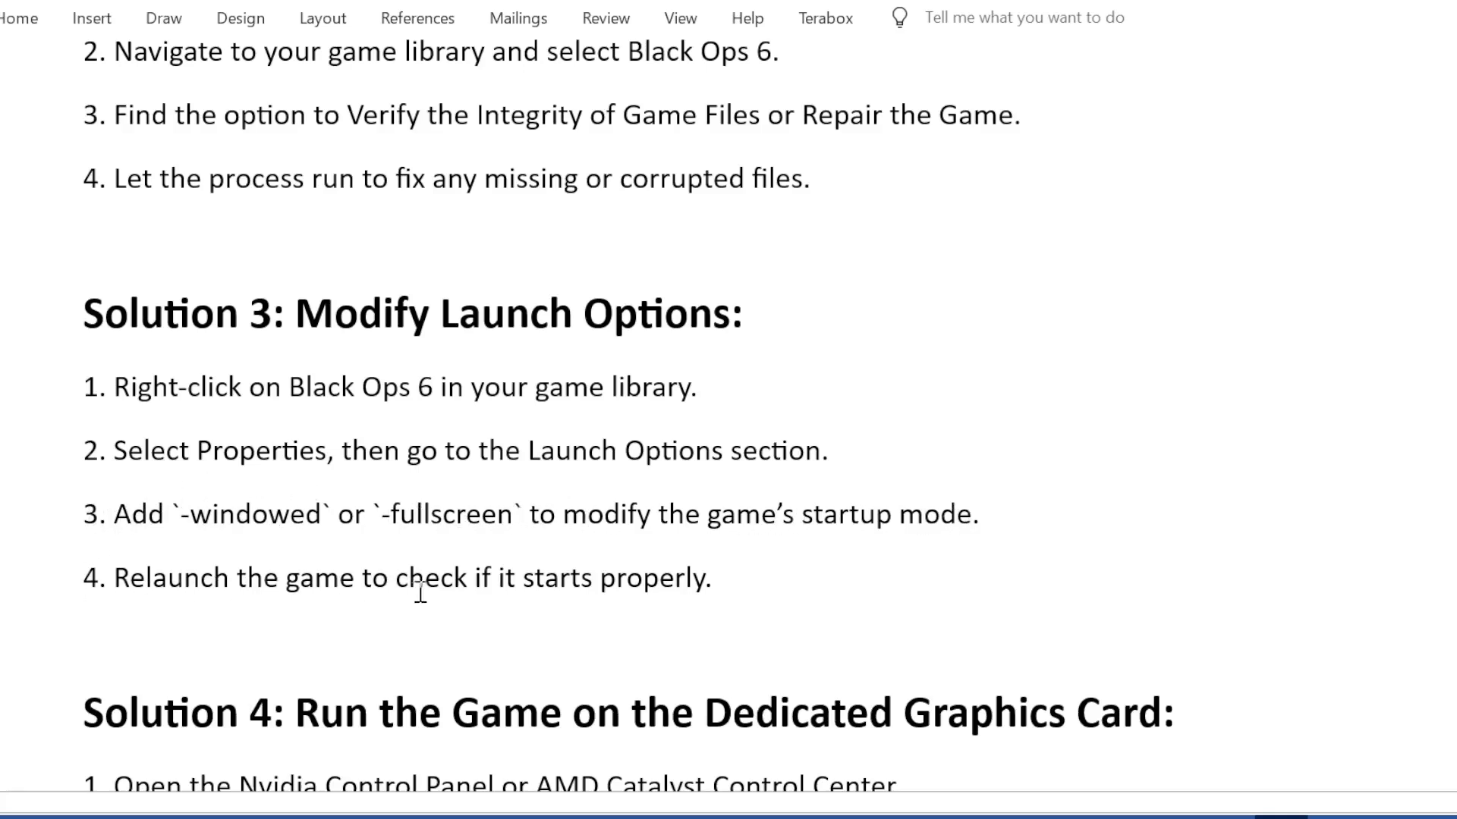
{"action": "scroll", "scroll_direction": "down", "scroll_amount": 3}
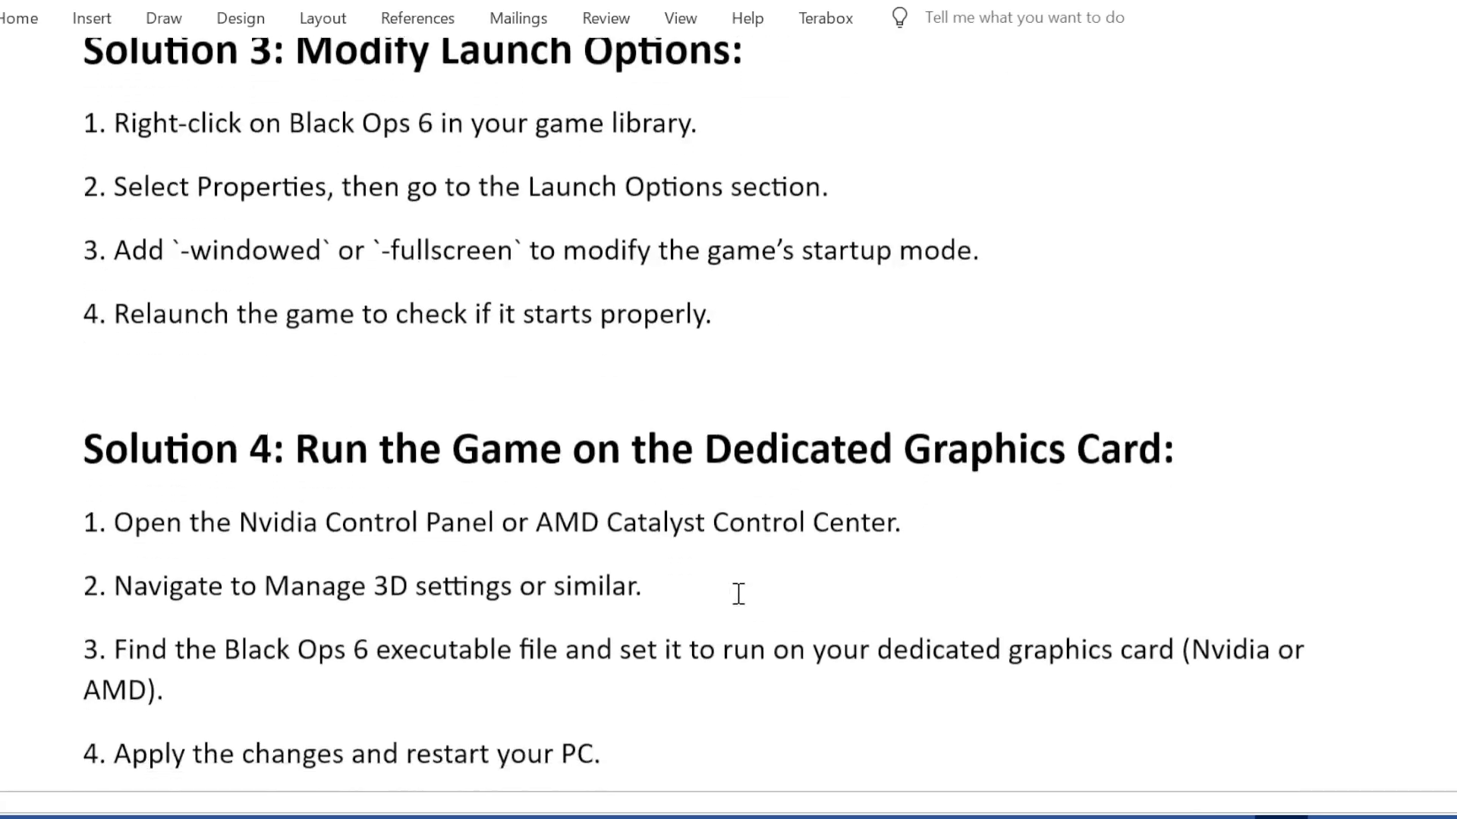
{"action": "scroll", "scroll_direction": "down", "scroll_amount": 3}
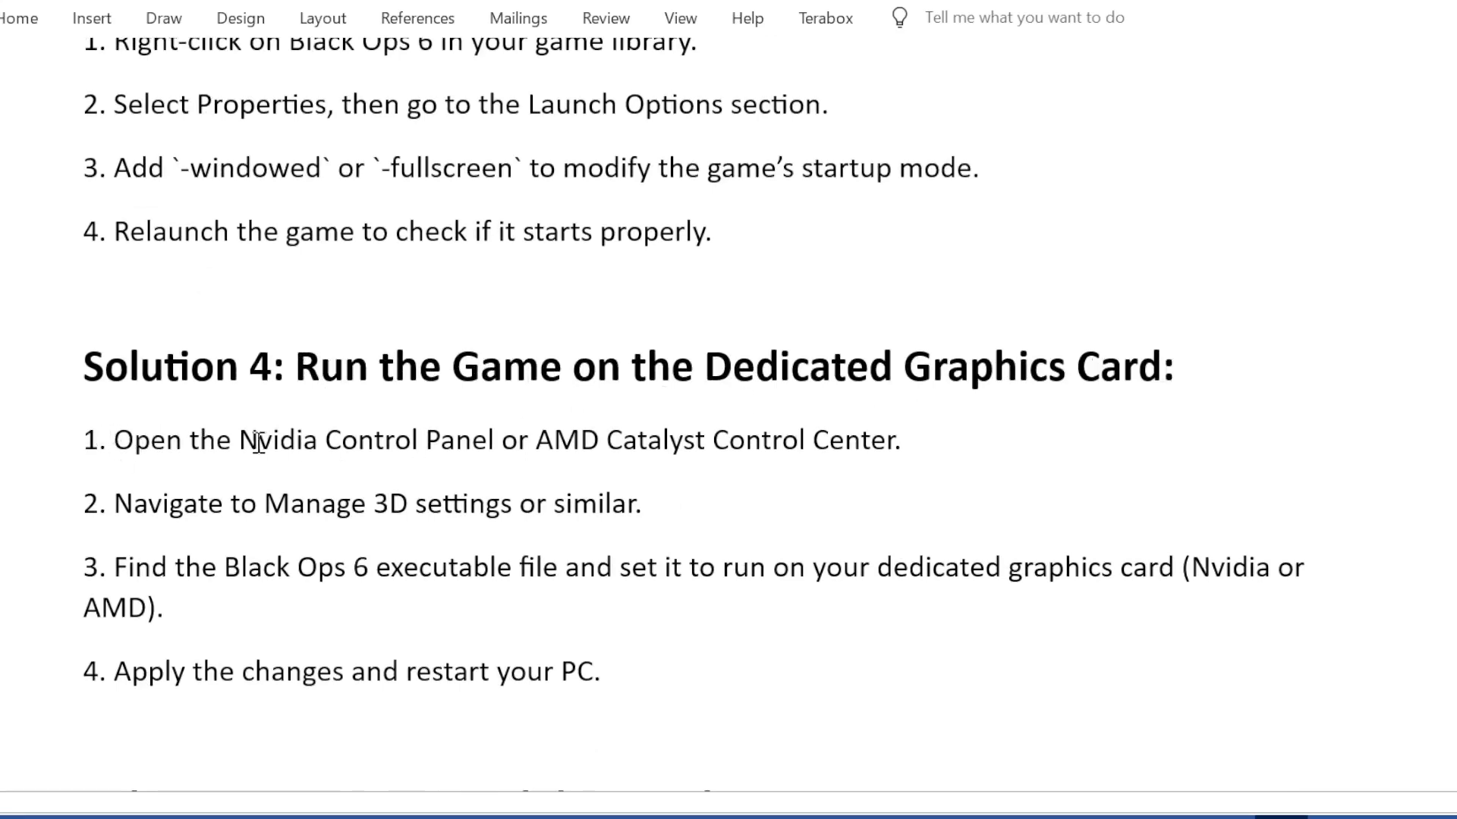
{"action": "mouse_move", "coordinate": [734, 450]}
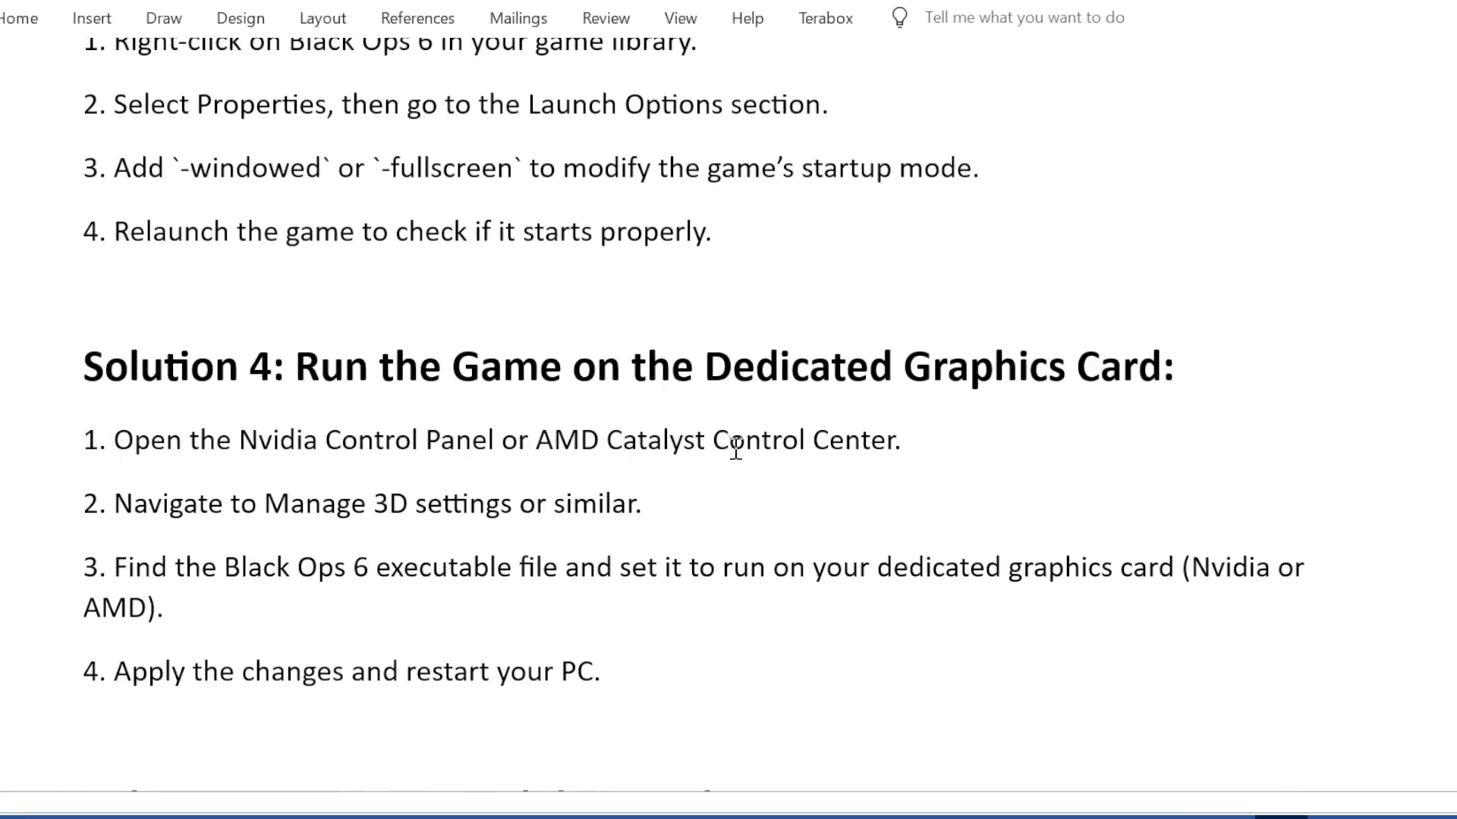
{"action": "mouse_move", "coordinate": [210, 497]}
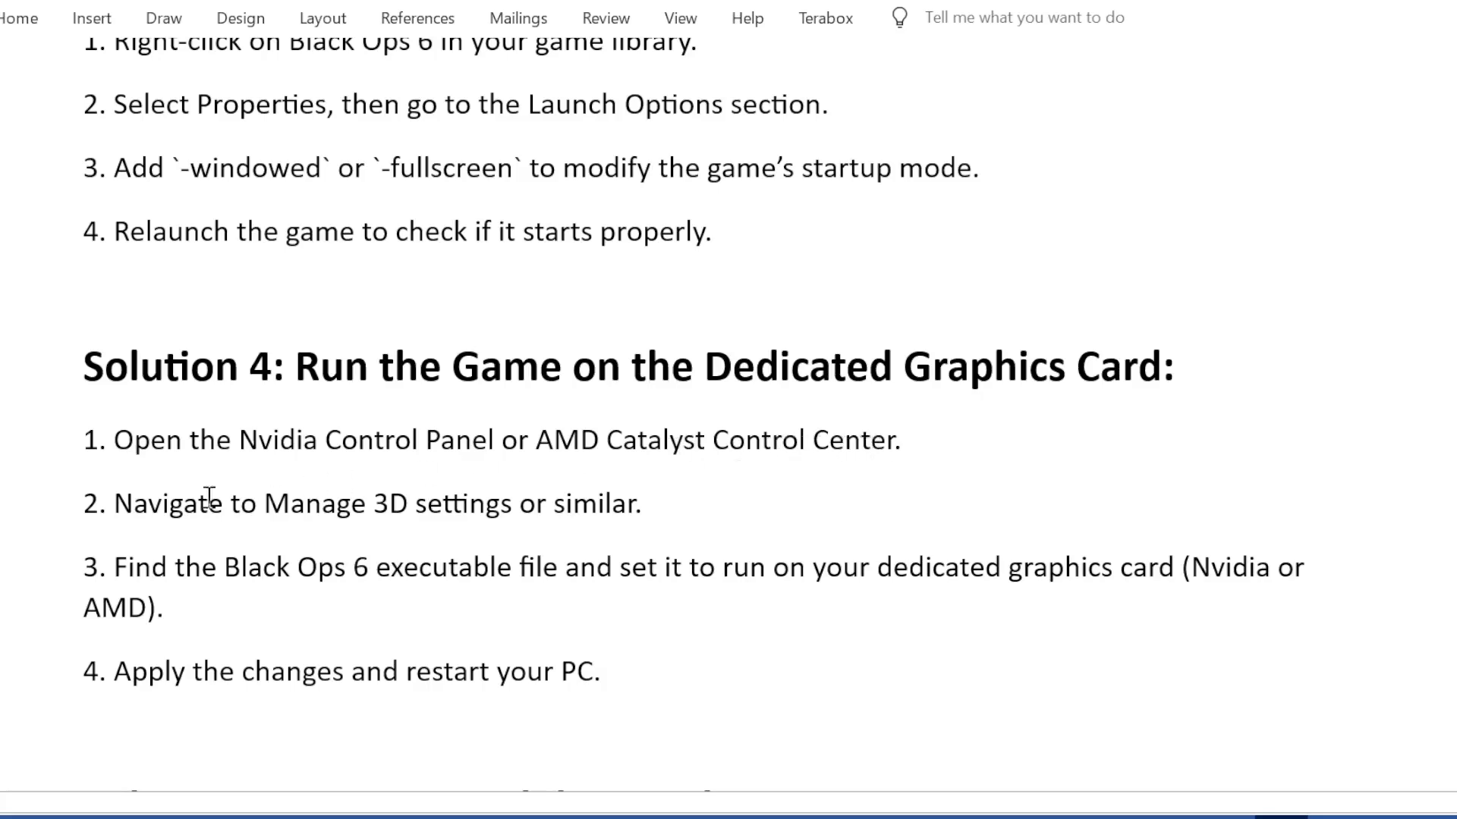
{"action": "mouse_move", "coordinate": [413, 524]}
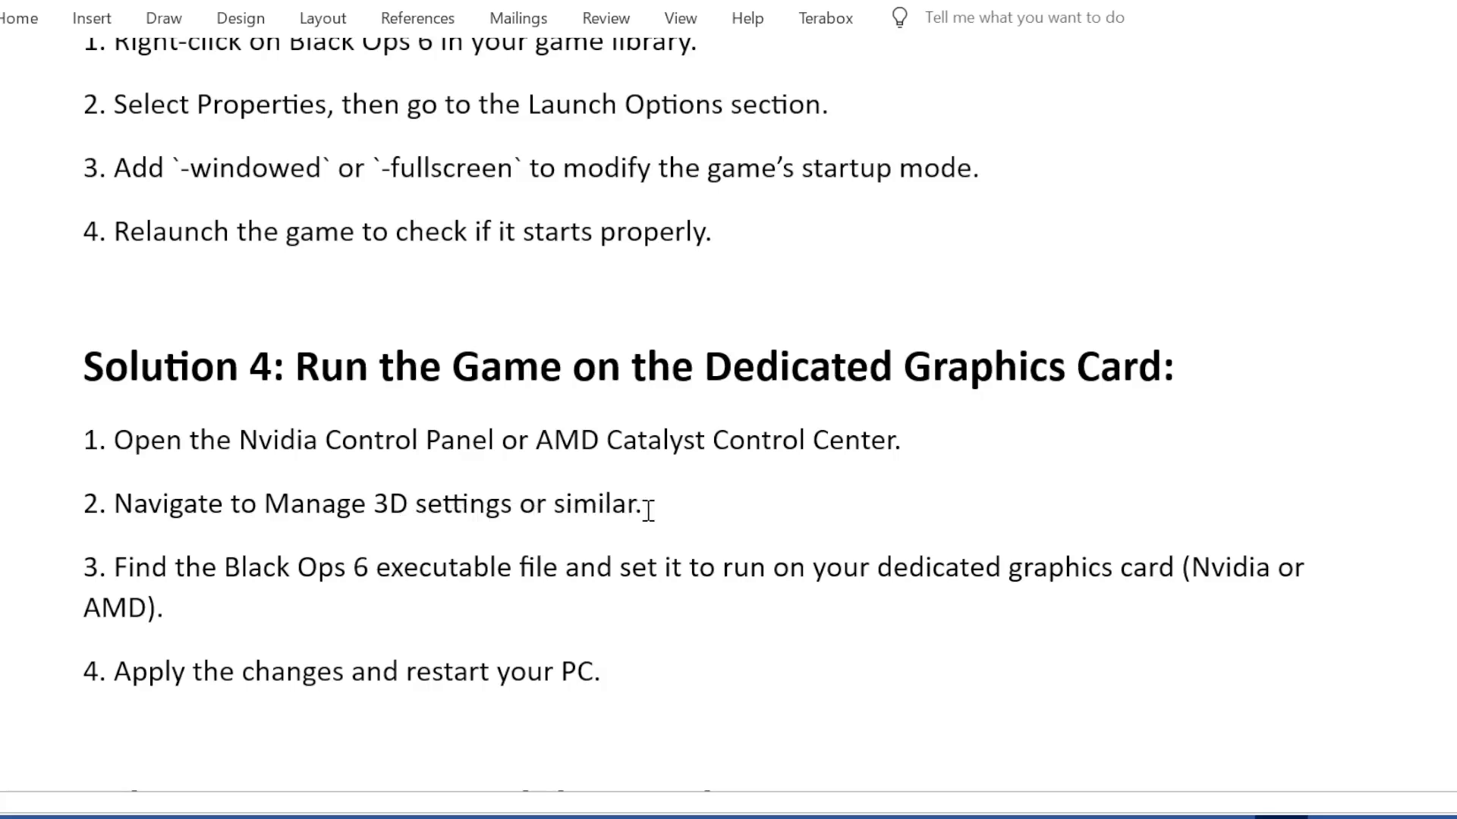
{"action": "mouse_move", "coordinate": [263, 573]}
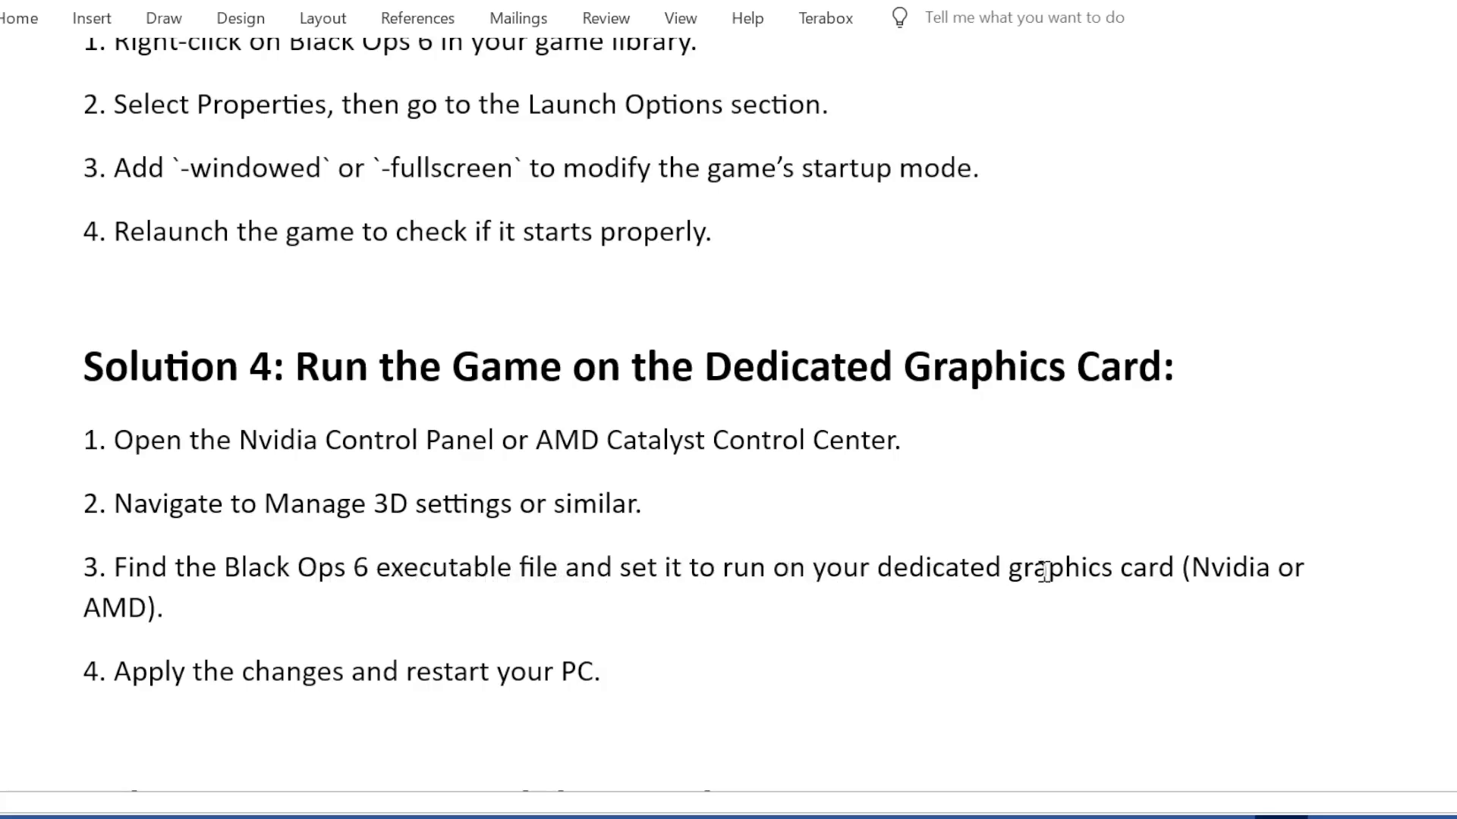
{"action": "mouse_move", "coordinate": [248, 628]}
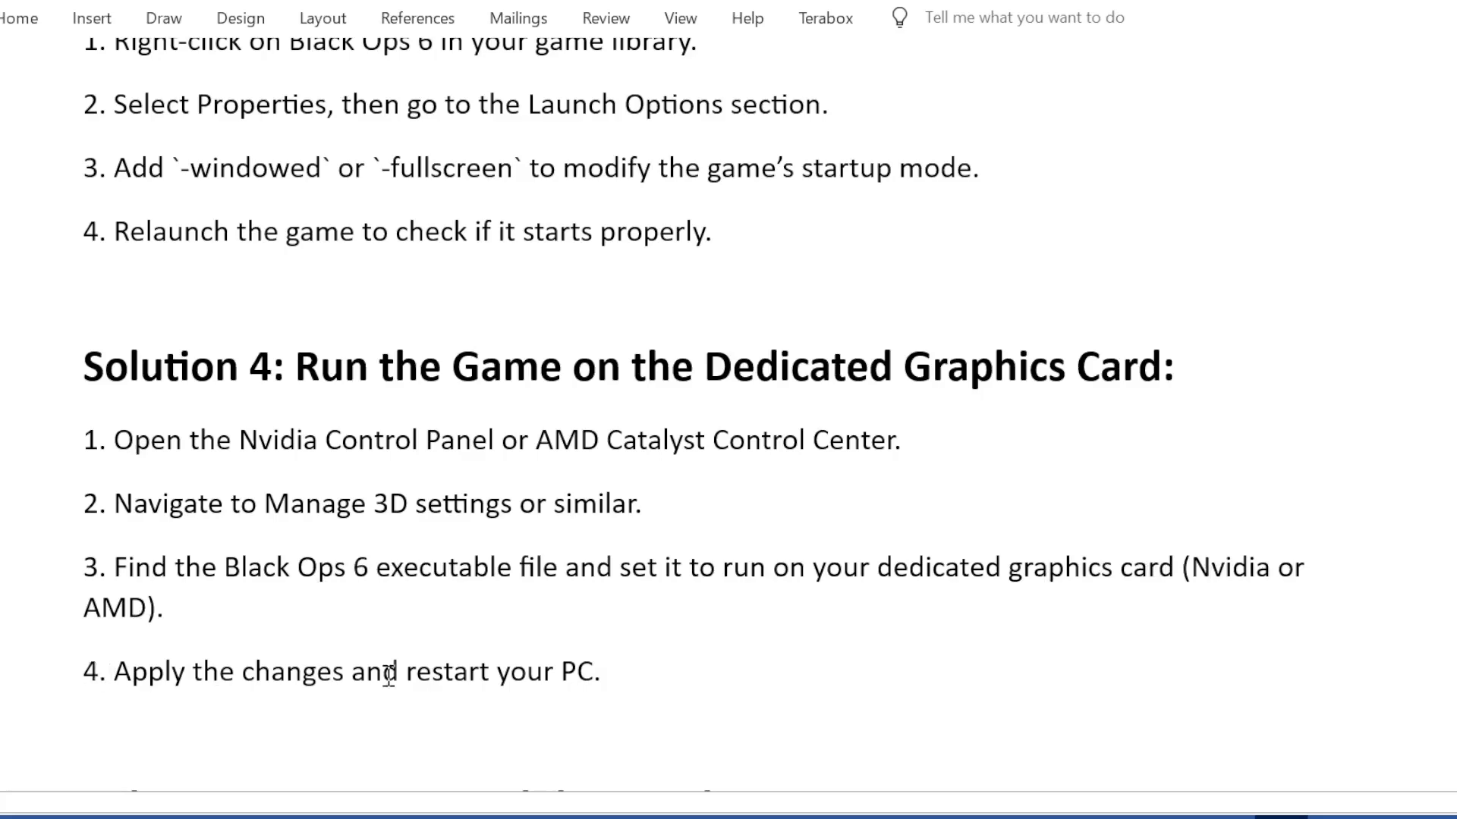
{"action": "scroll", "scroll_direction": "down", "scroll_amount": 3}
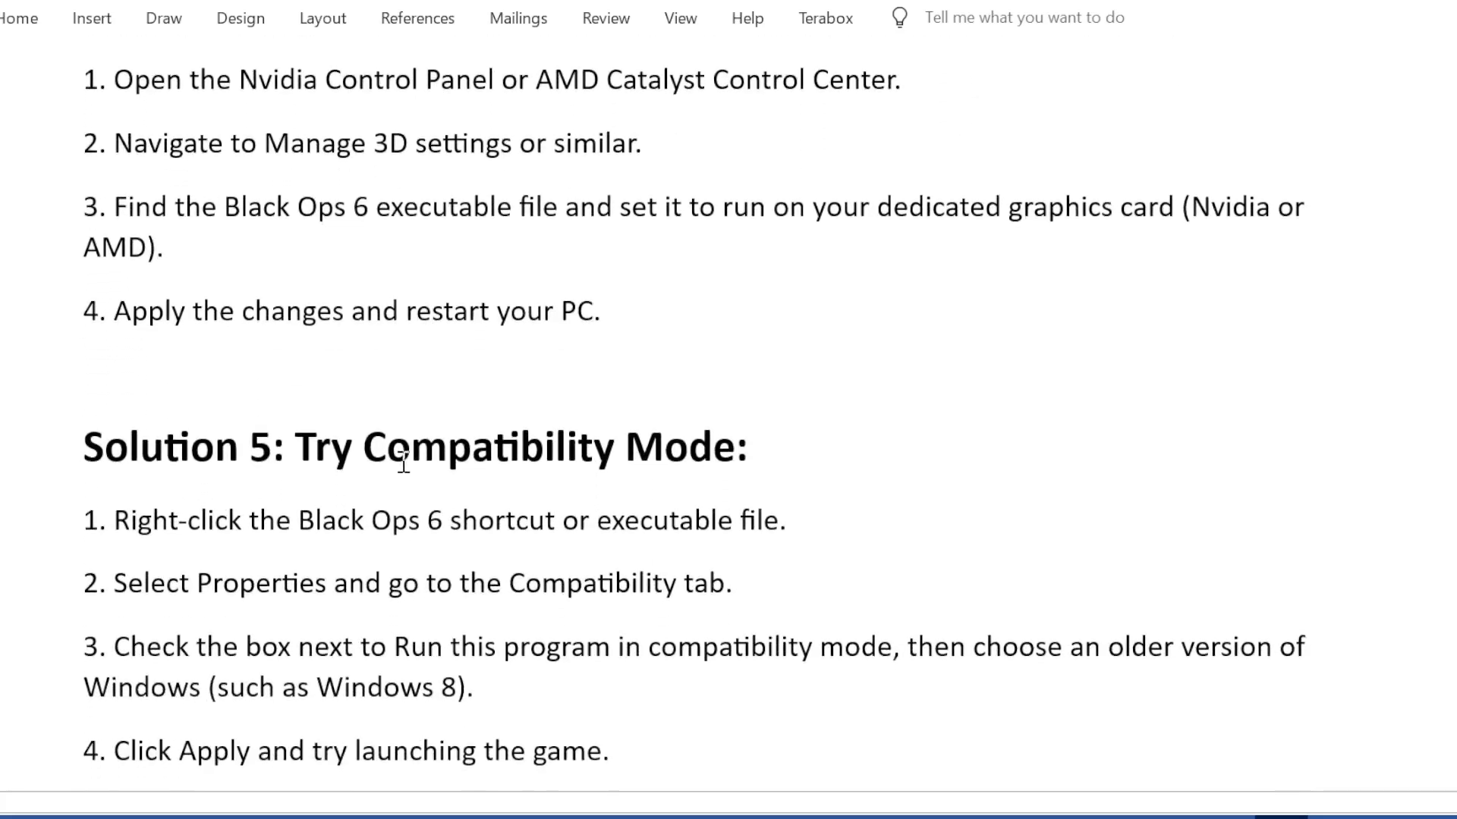
{"action": "scroll", "scroll_direction": "up", "scroll_amount": 3}
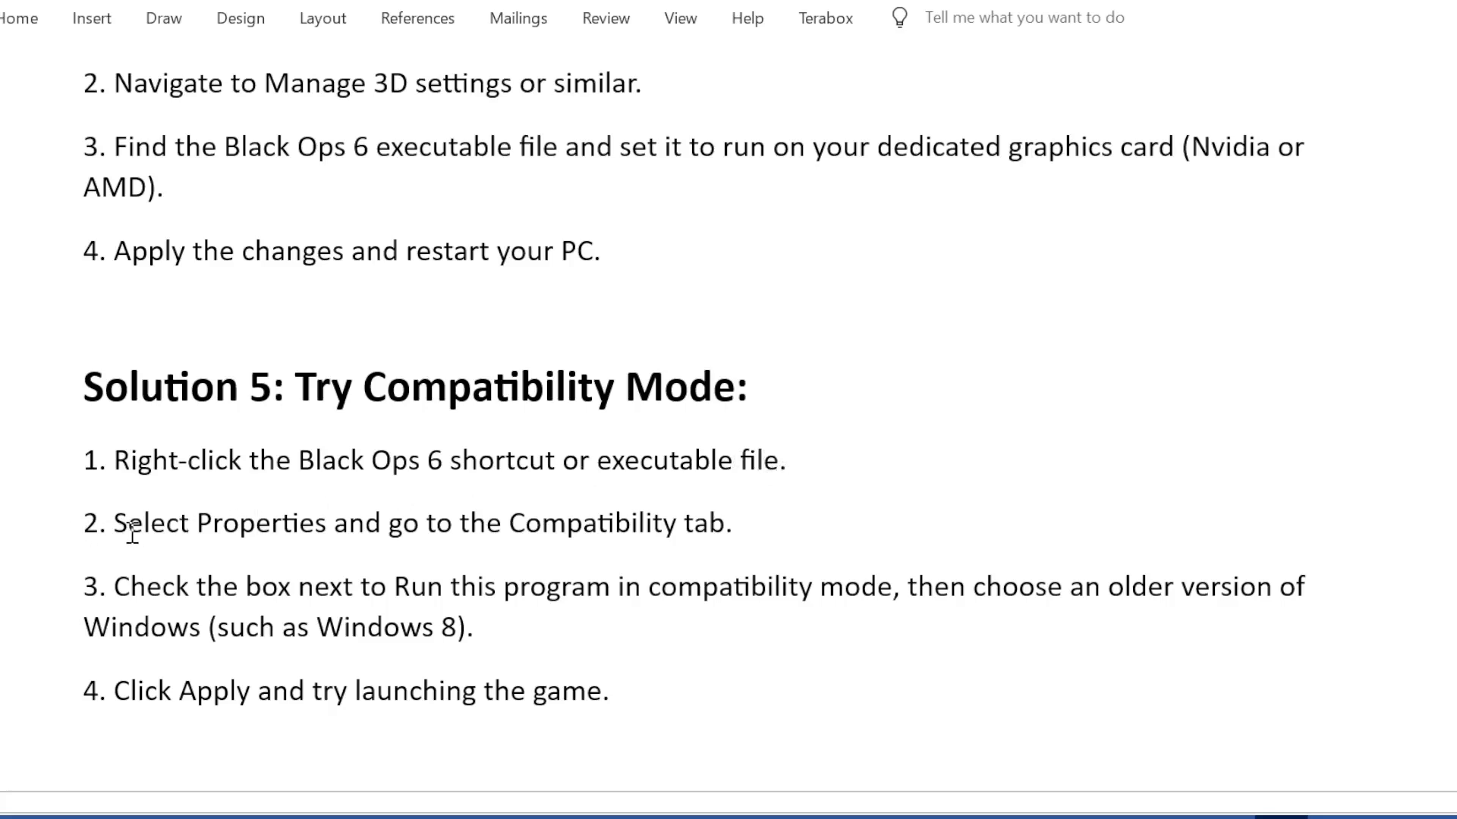
{"action": "mouse_move", "coordinate": [778, 534]}
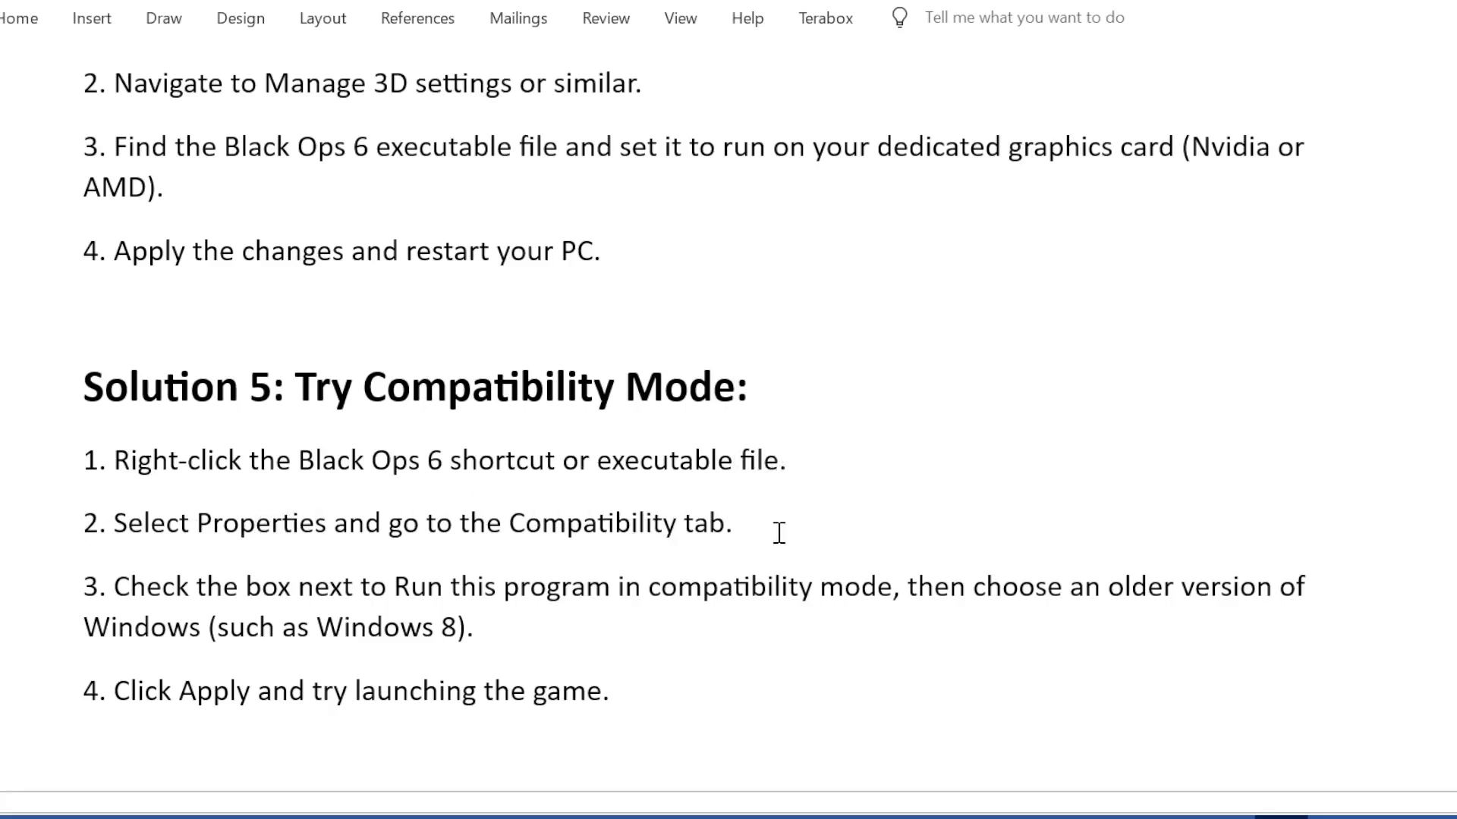
{"action": "mouse_move", "coordinate": [85, 595]}
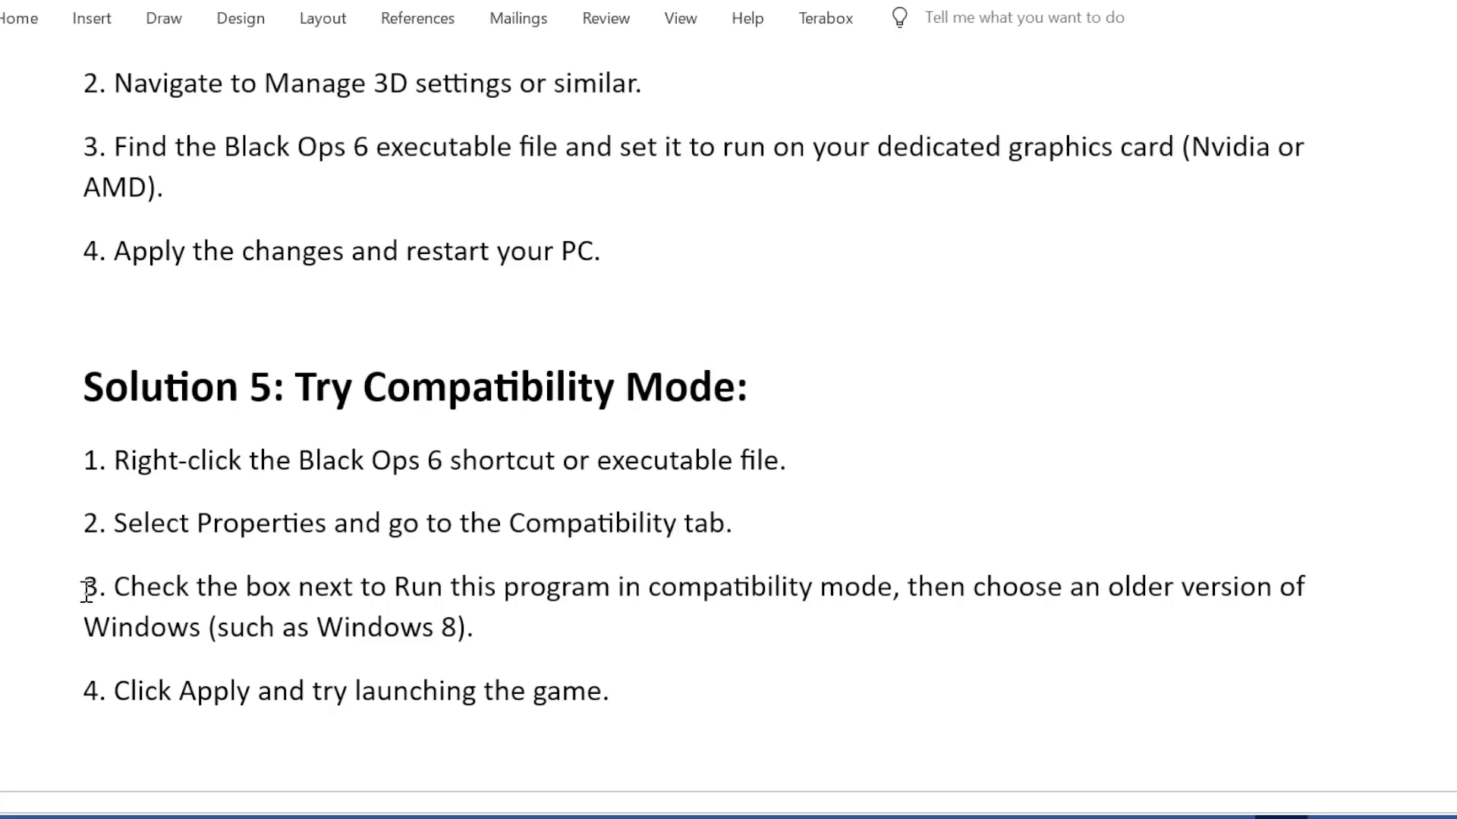
{"action": "mouse_move", "coordinate": [590, 587]}
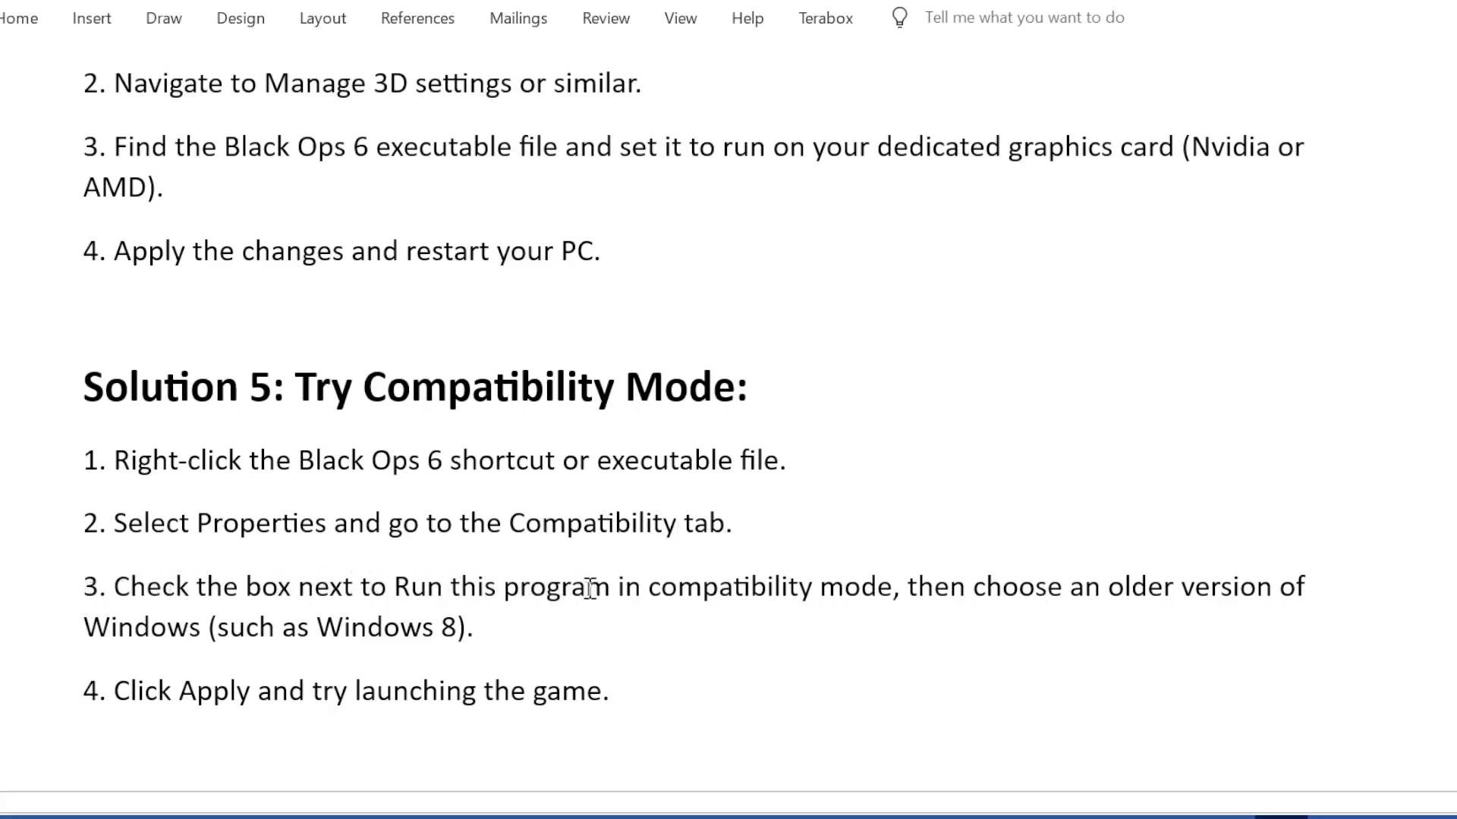
{"action": "mouse_move", "coordinate": [963, 598]}
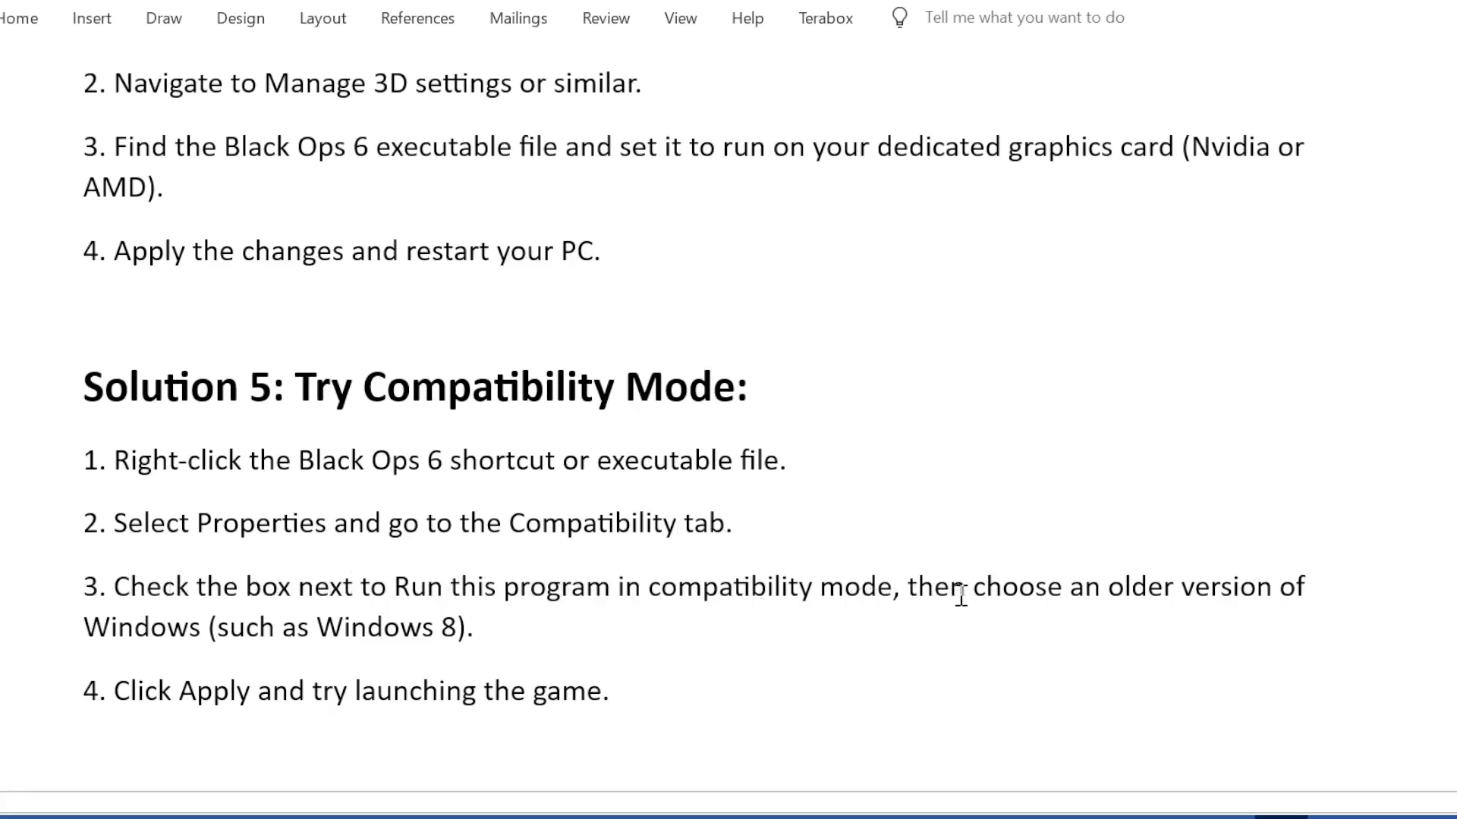
{"action": "mouse_move", "coordinate": [228, 658]}
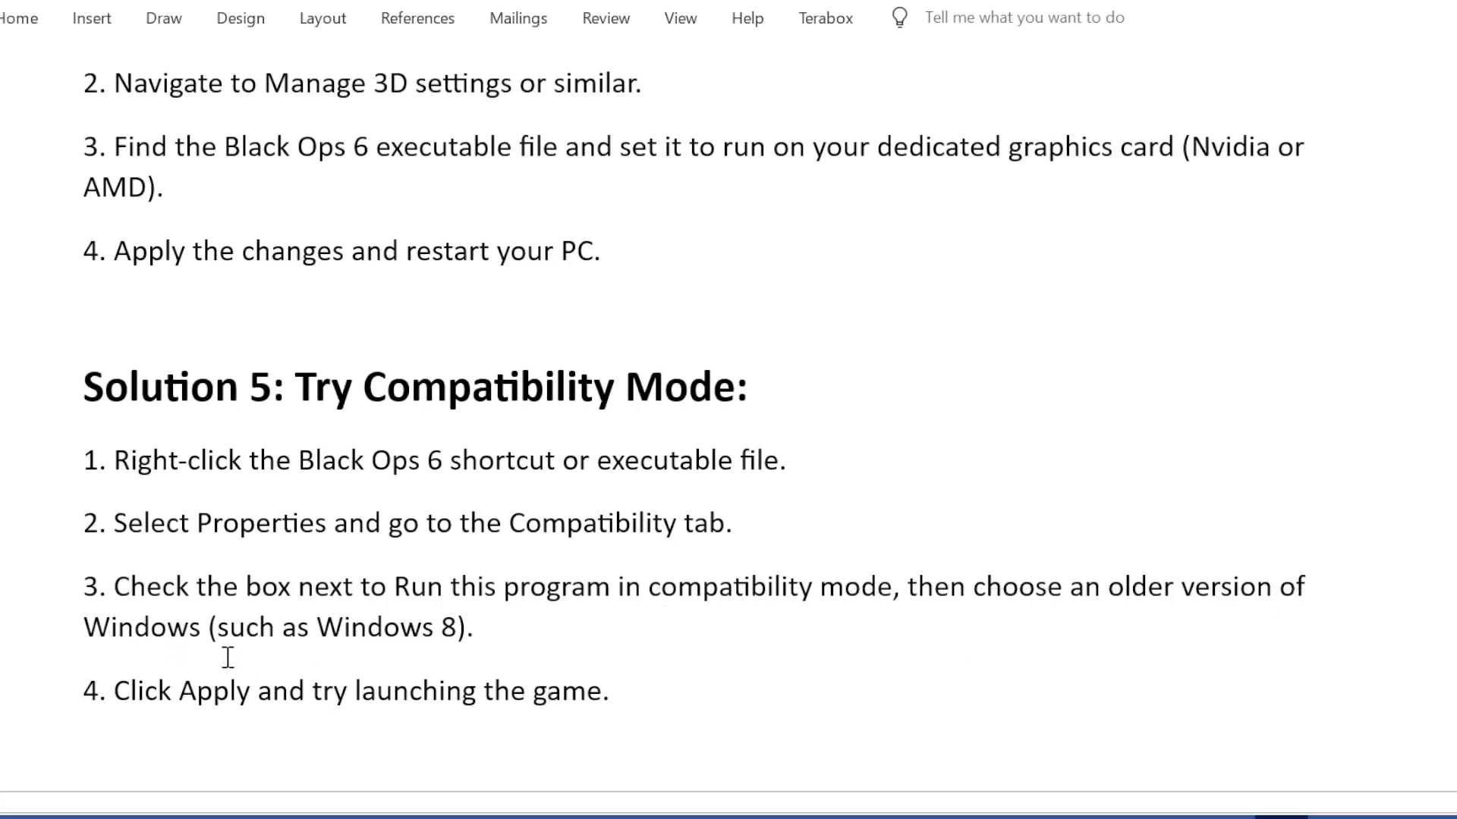
{"action": "mouse_move", "coordinate": [368, 652]}
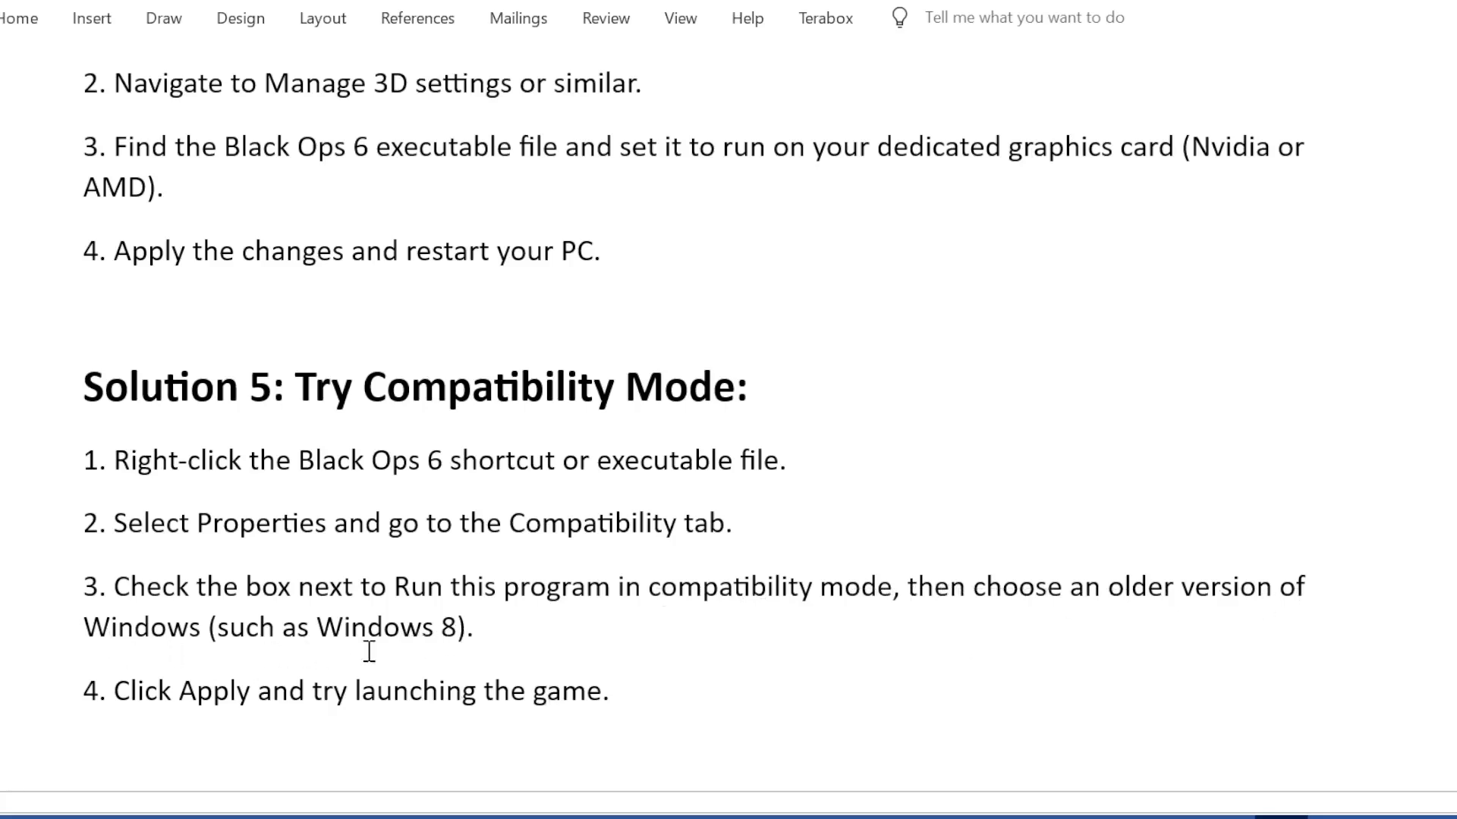
{"action": "mouse_move", "coordinate": [474, 695]}
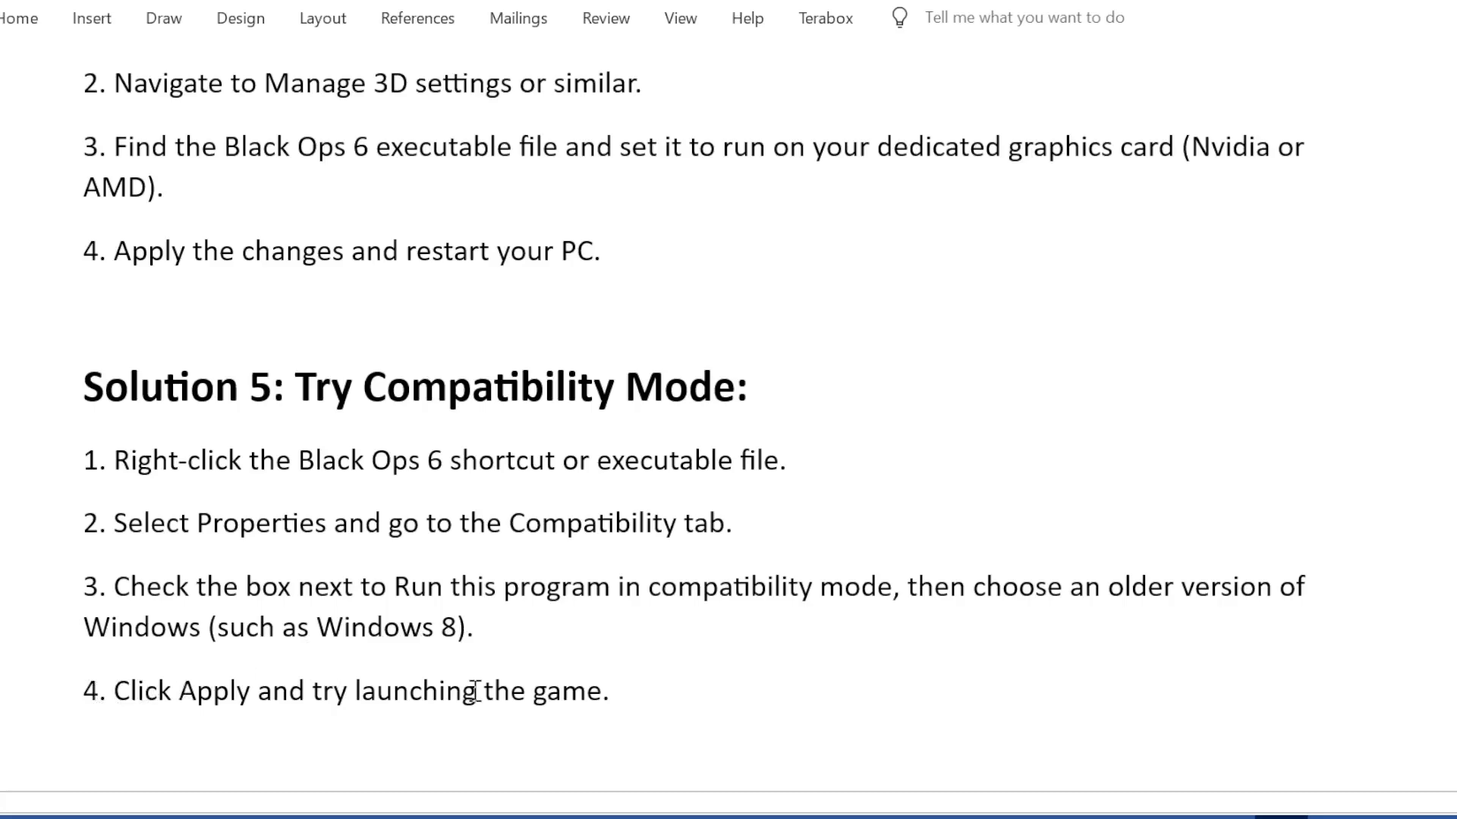
{"action": "scroll", "scroll_direction": "down", "scroll_amount": 3}
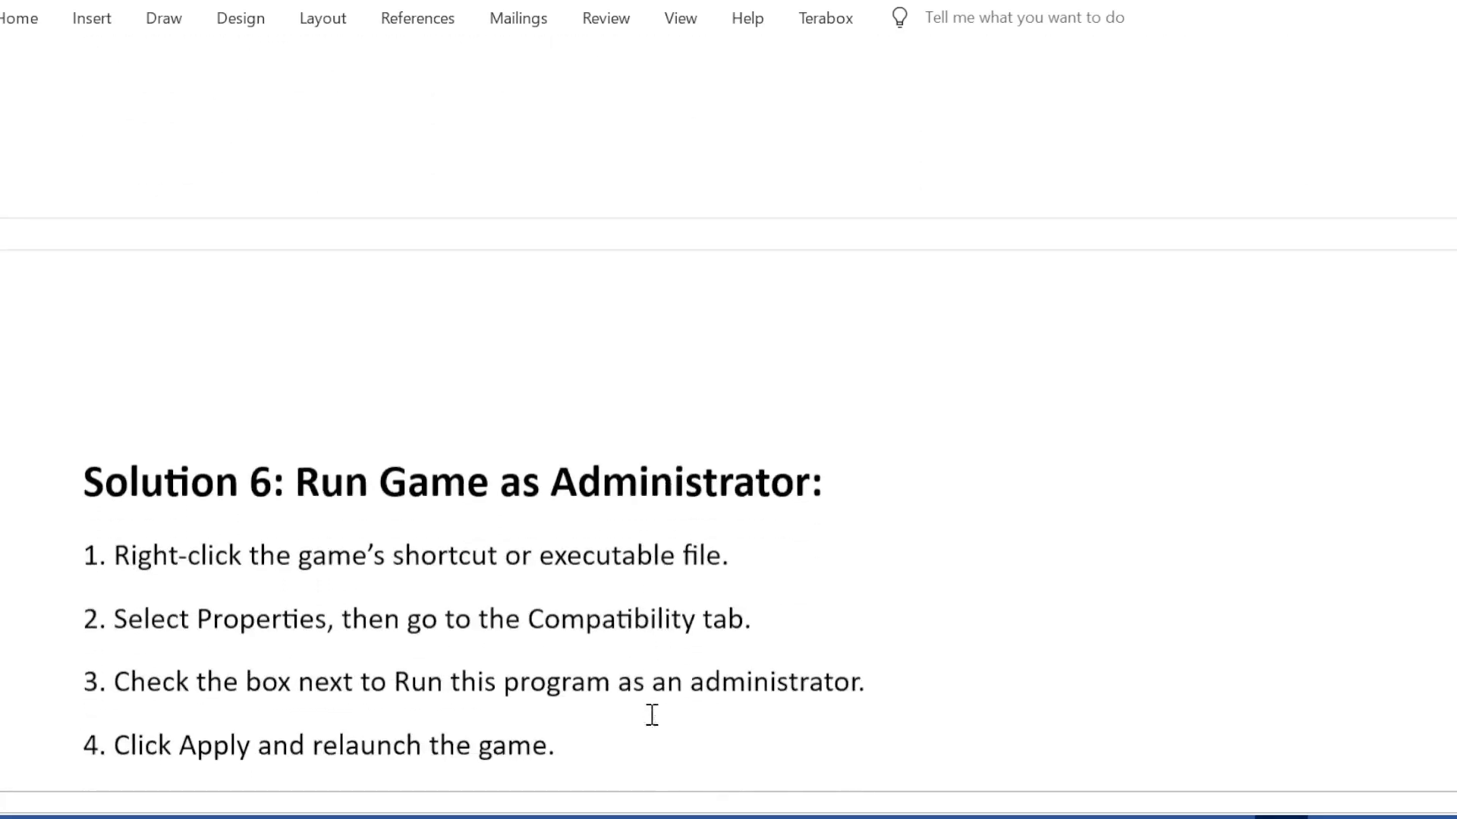
{"action": "scroll", "scroll_direction": "up", "scroll_amount": 3}
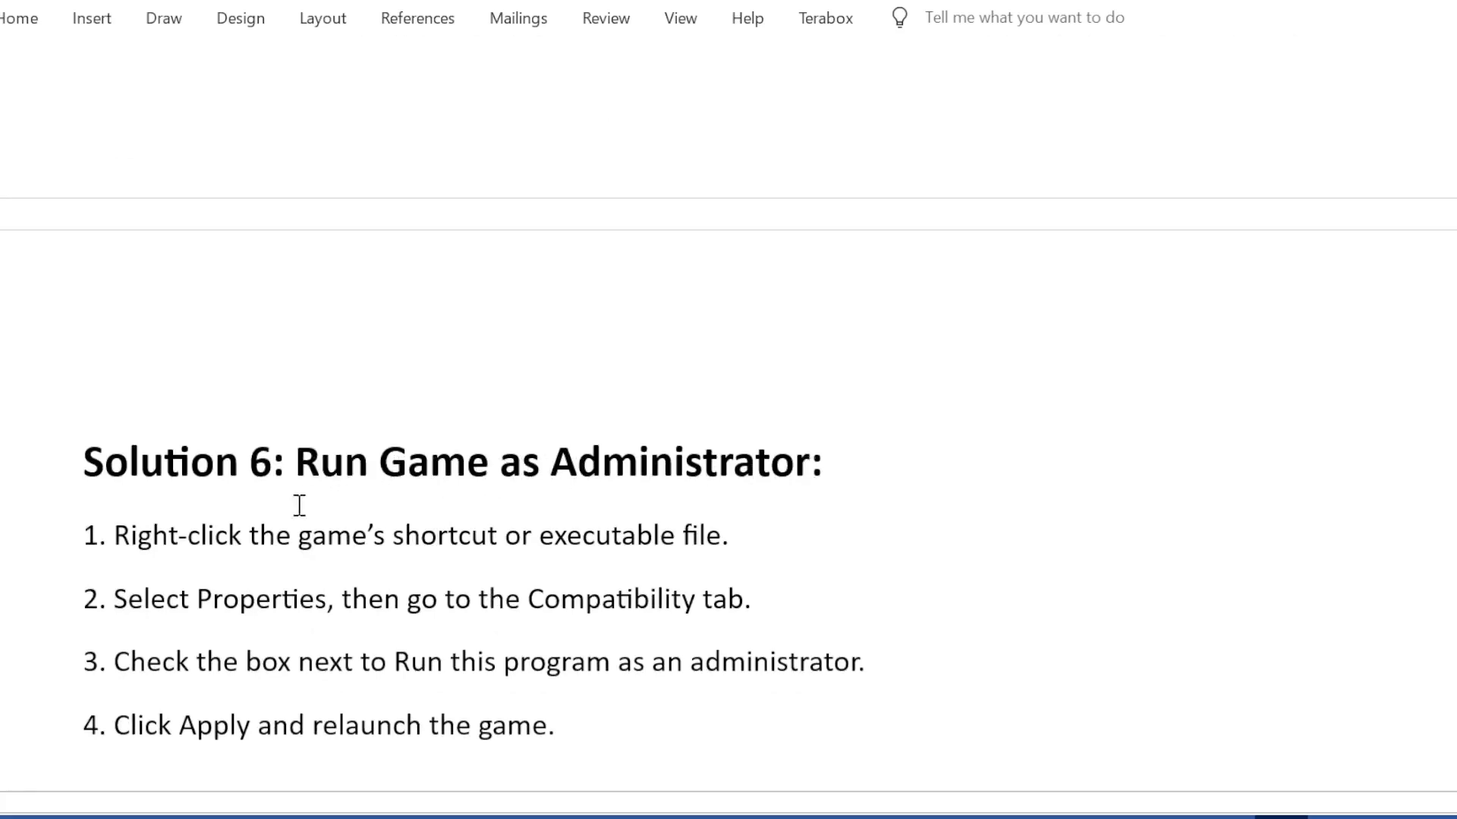
{"action": "mouse_move", "coordinate": [400, 543]}
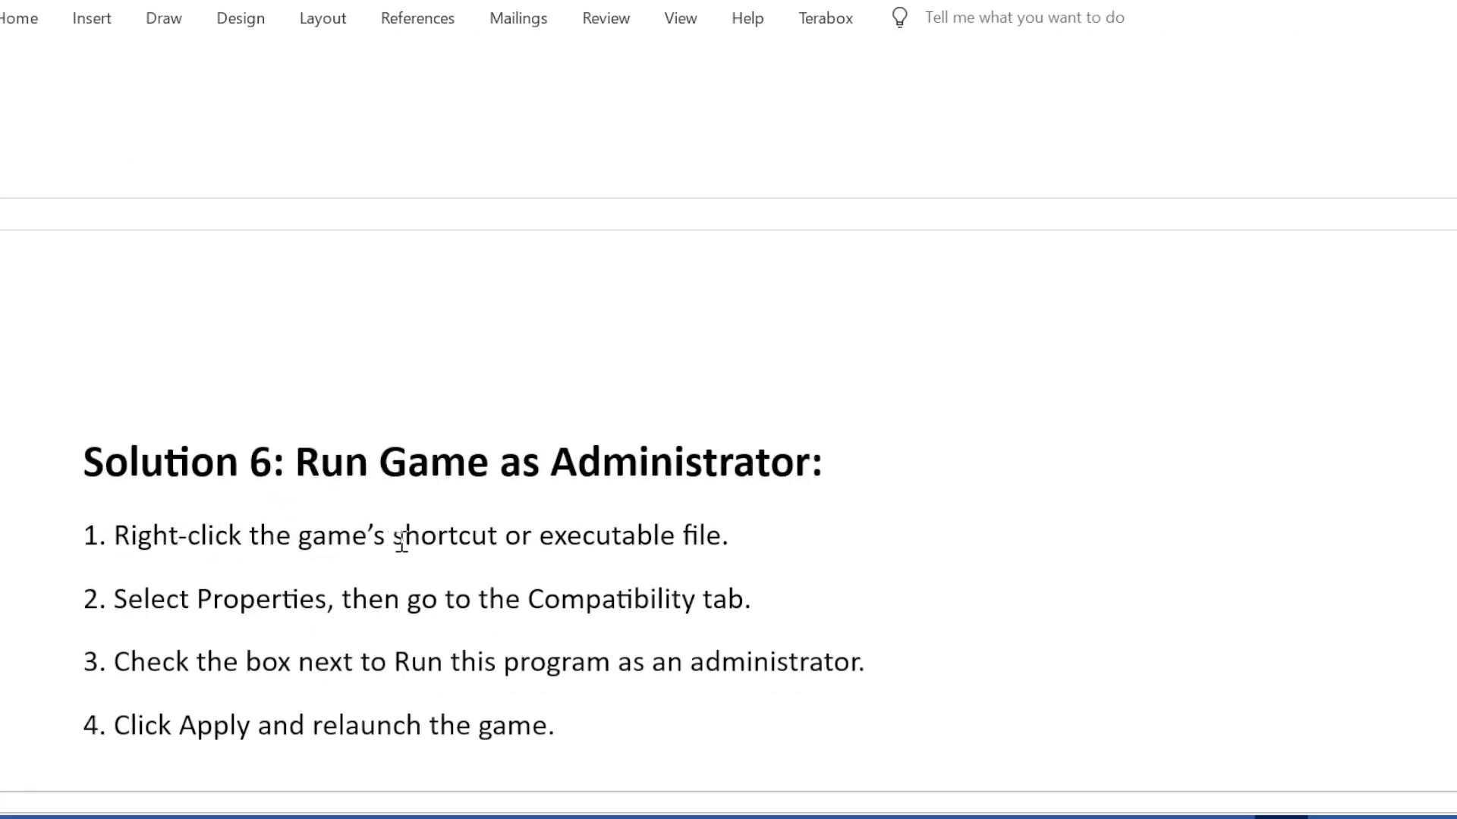
{"action": "mouse_move", "coordinate": [744, 535]}
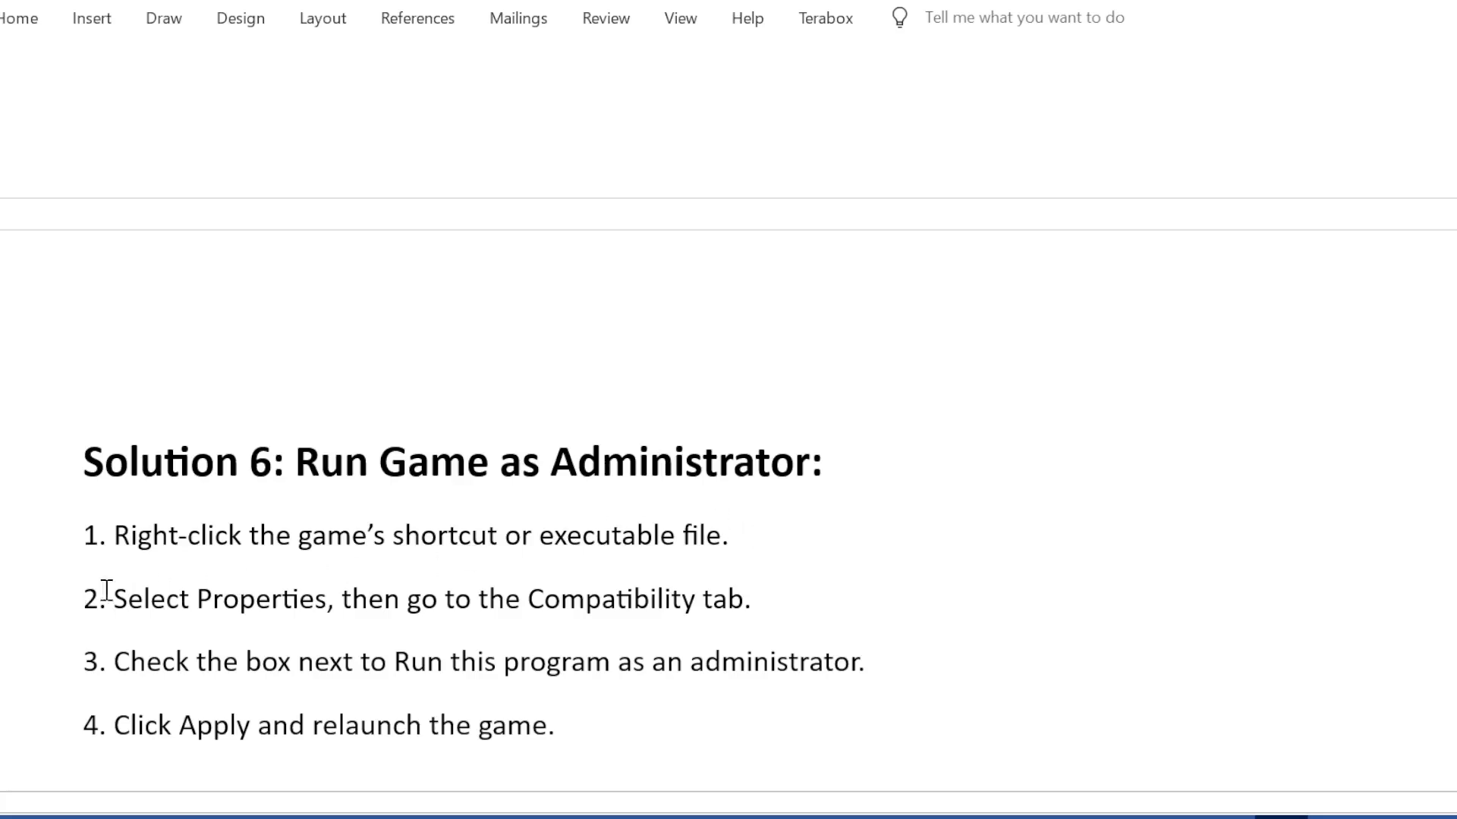
{"action": "mouse_move", "coordinate": [651, 599]}
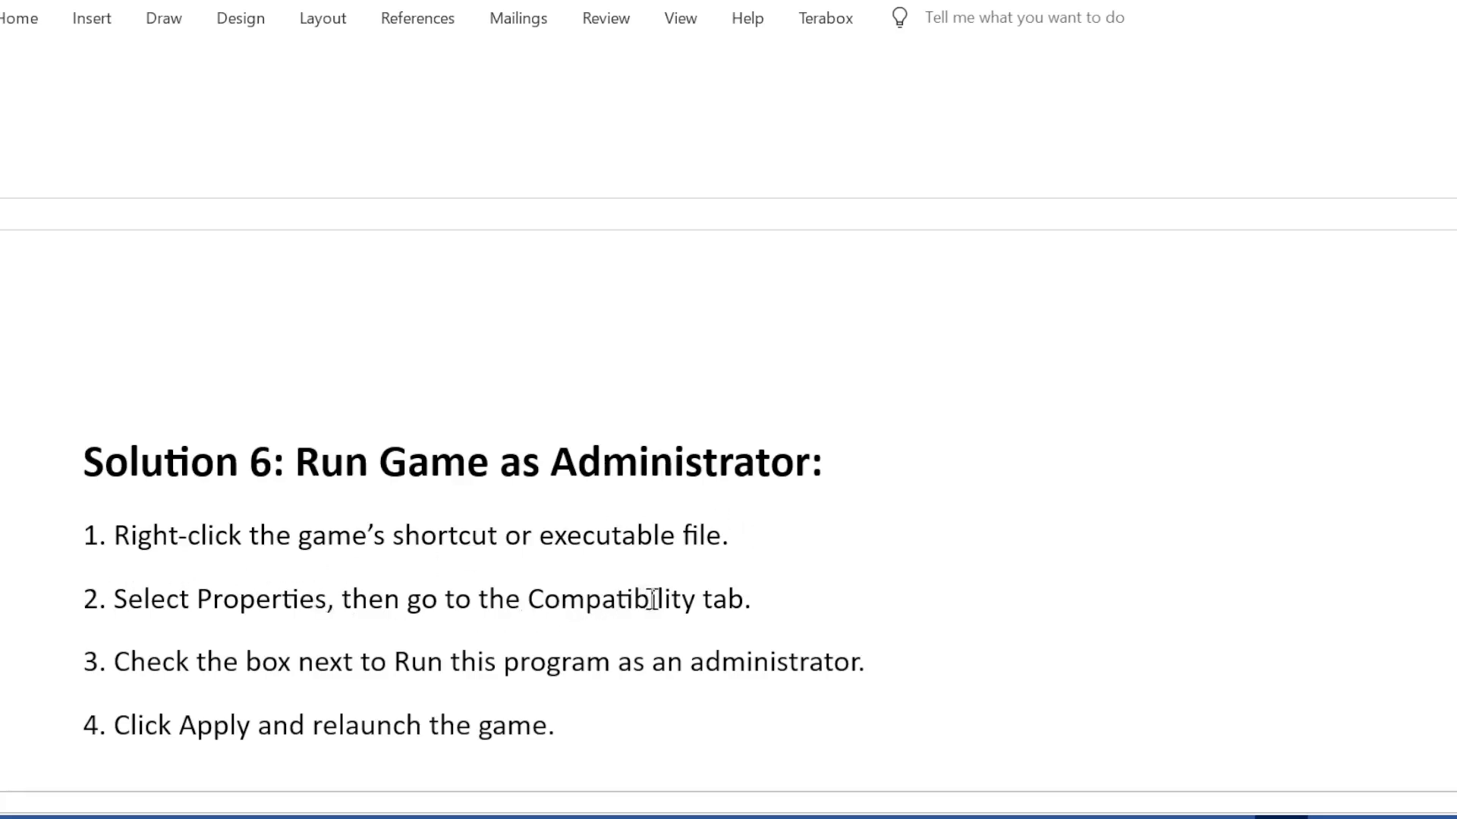
{"action": "mouse_move", "coordinate": [455, 623]}
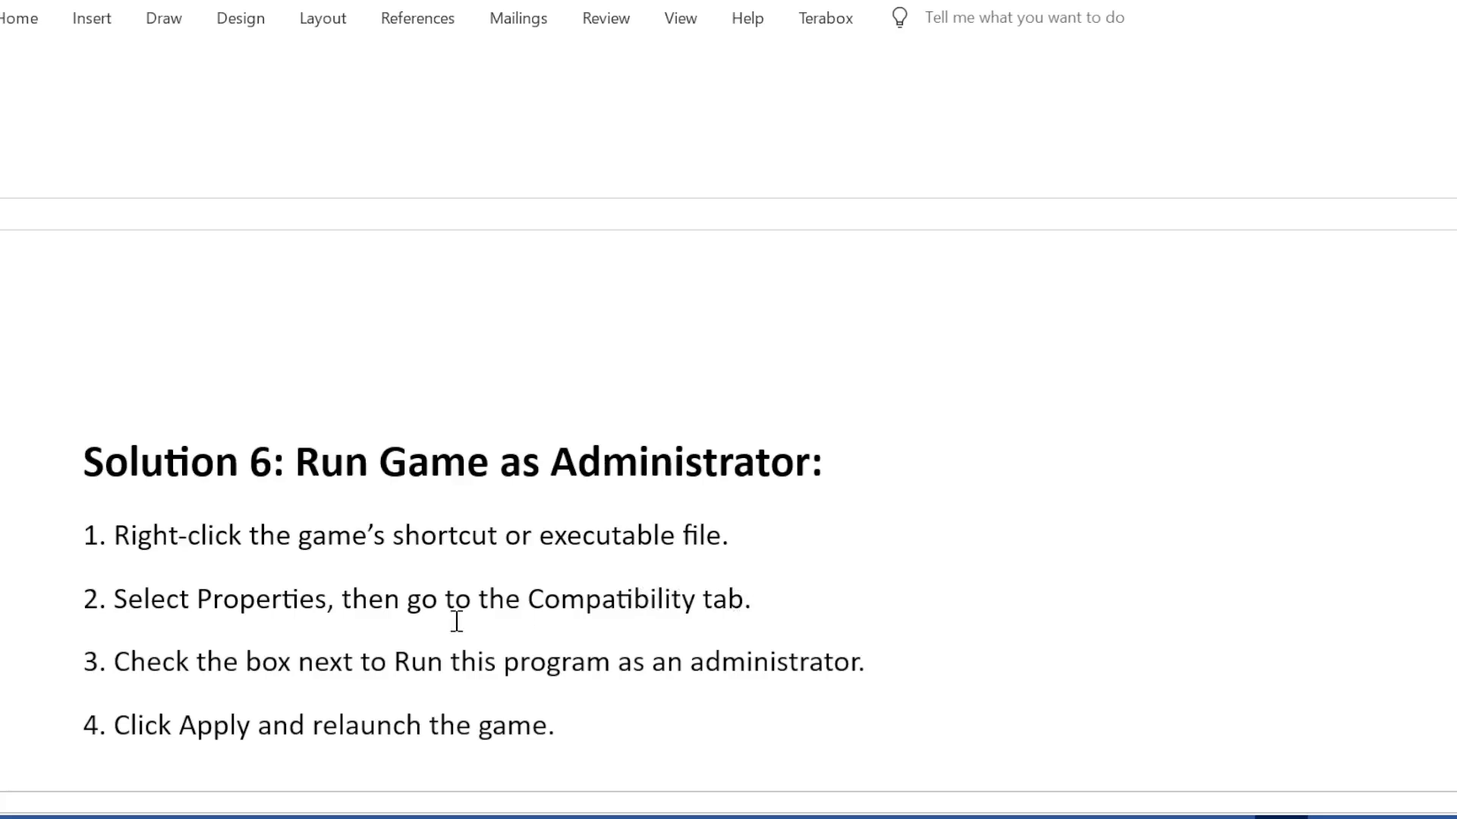
{"action": "mouse_move", "coordinate": [376, 671]}
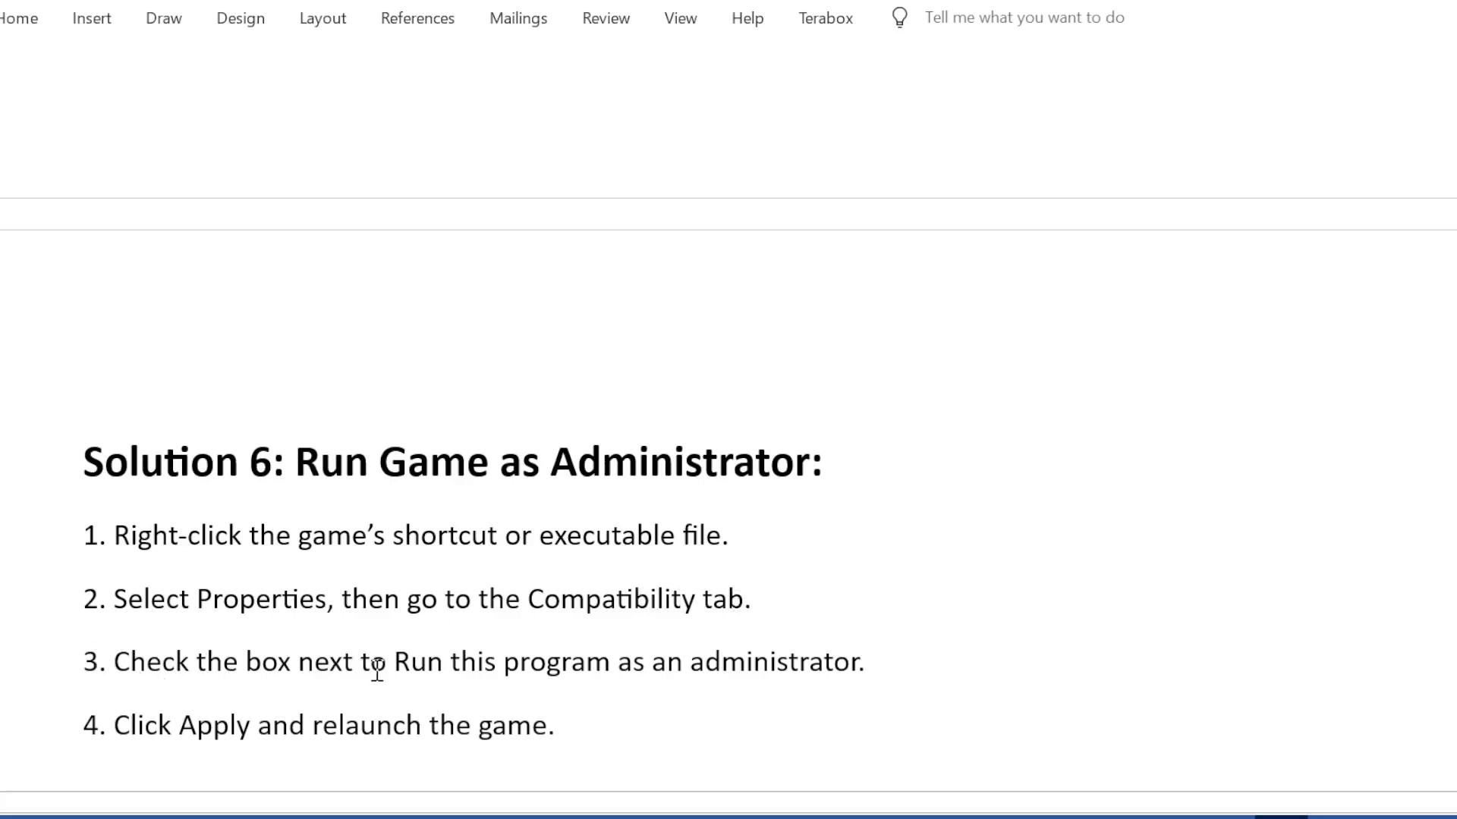
{"action": "mouse_move", "coordinate": [871, 662]}
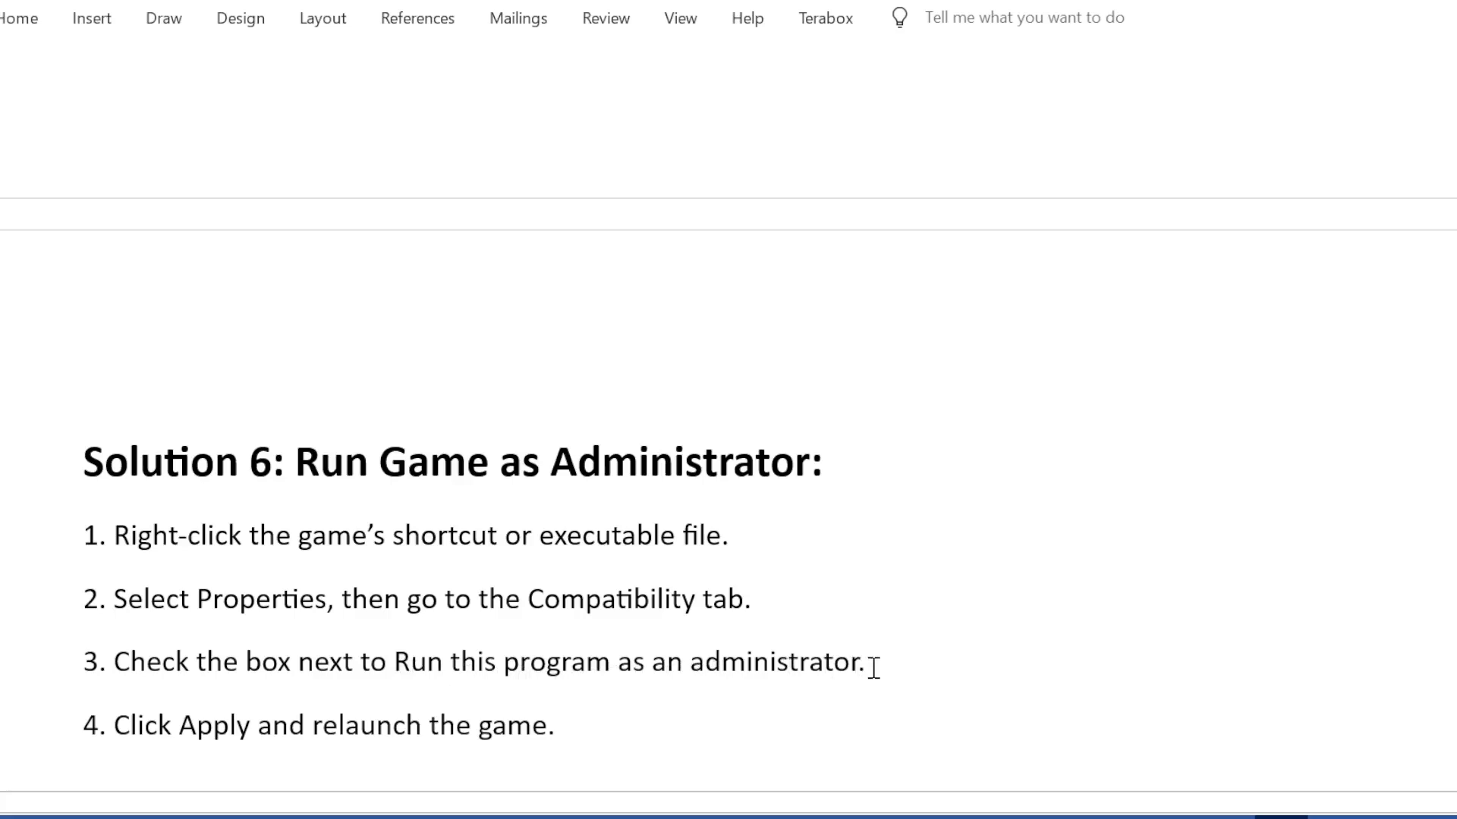
{"action": "mouse_move", "coordinate": [302, 748]}
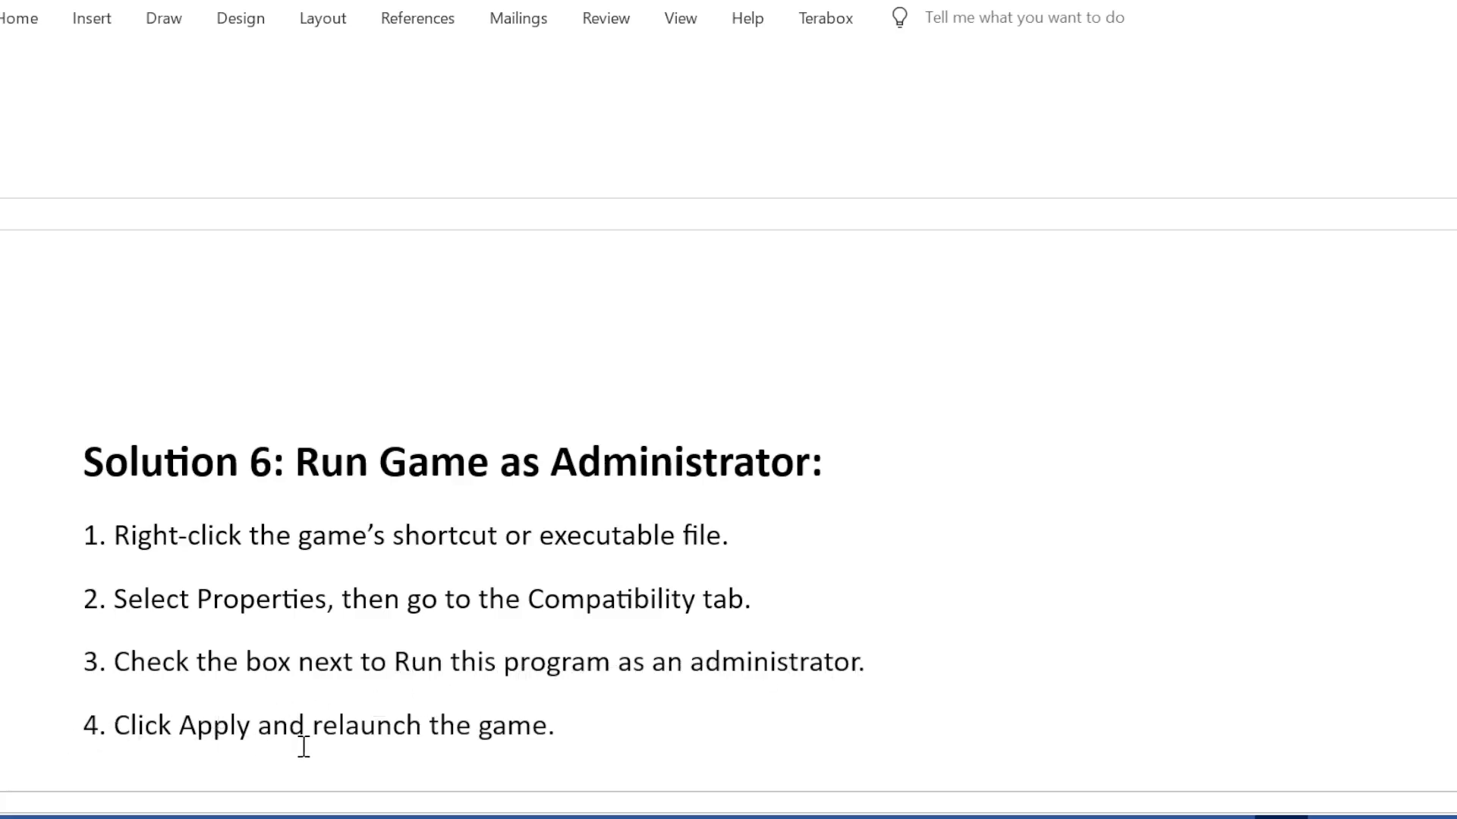